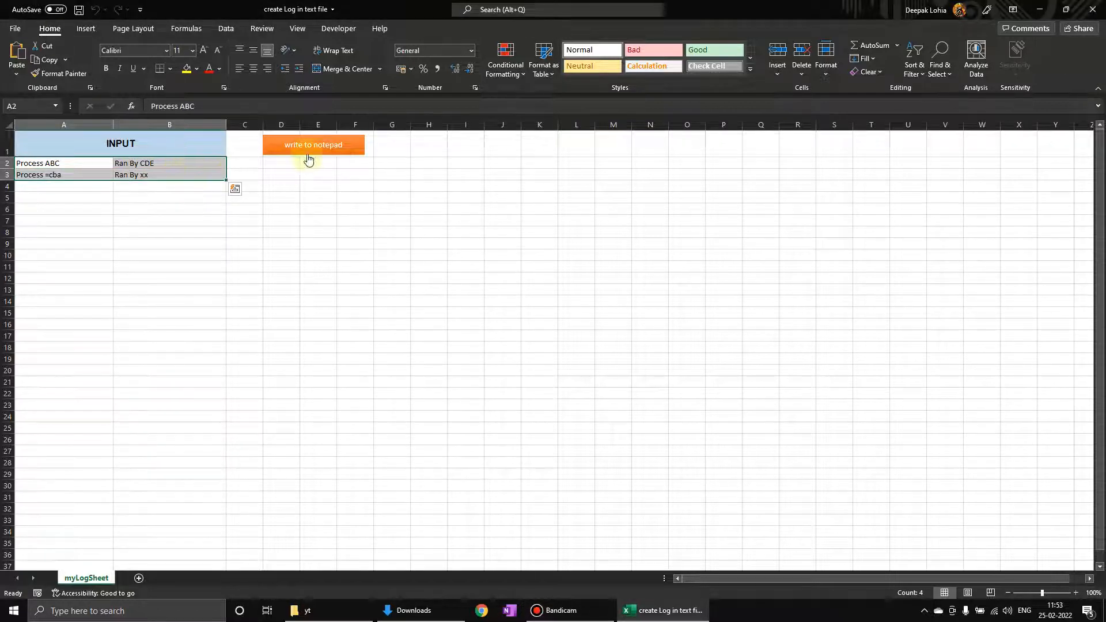
Fill process rows to row 19, enter ddww333 and 1246 in row 20, and run the write-to-notepad macro.
left_click(313, 145)
type("xx")
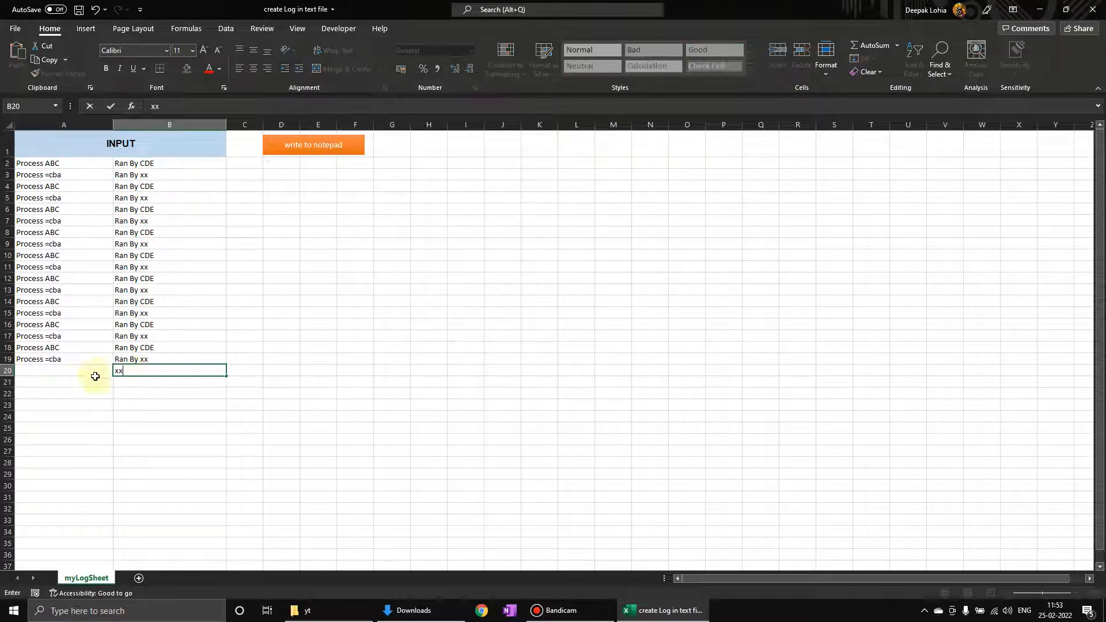
type("ddww333")
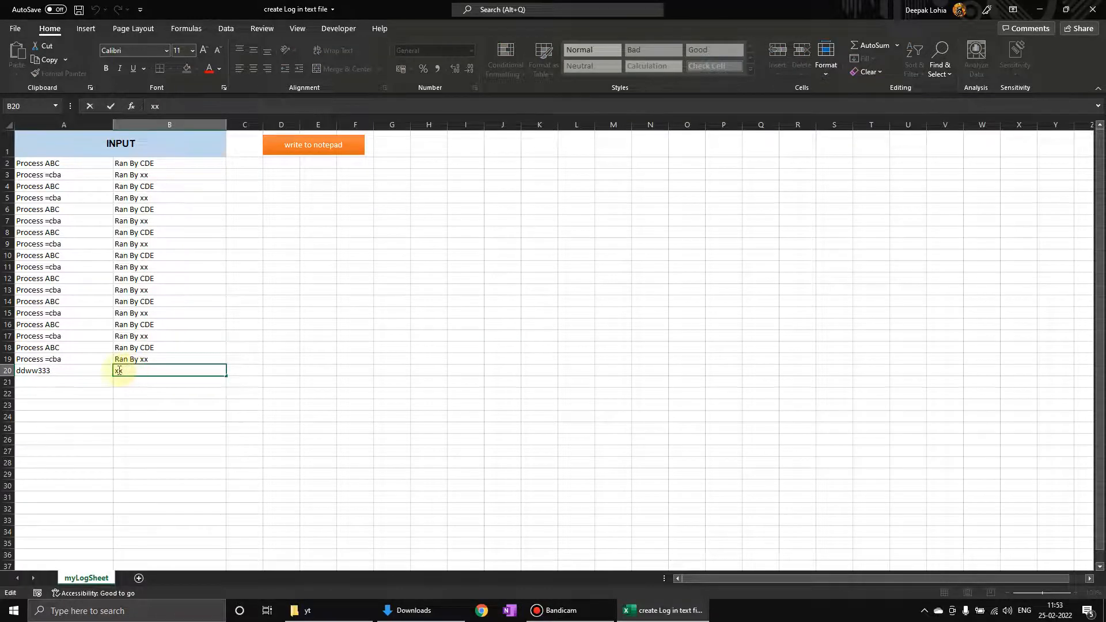
type("1246")
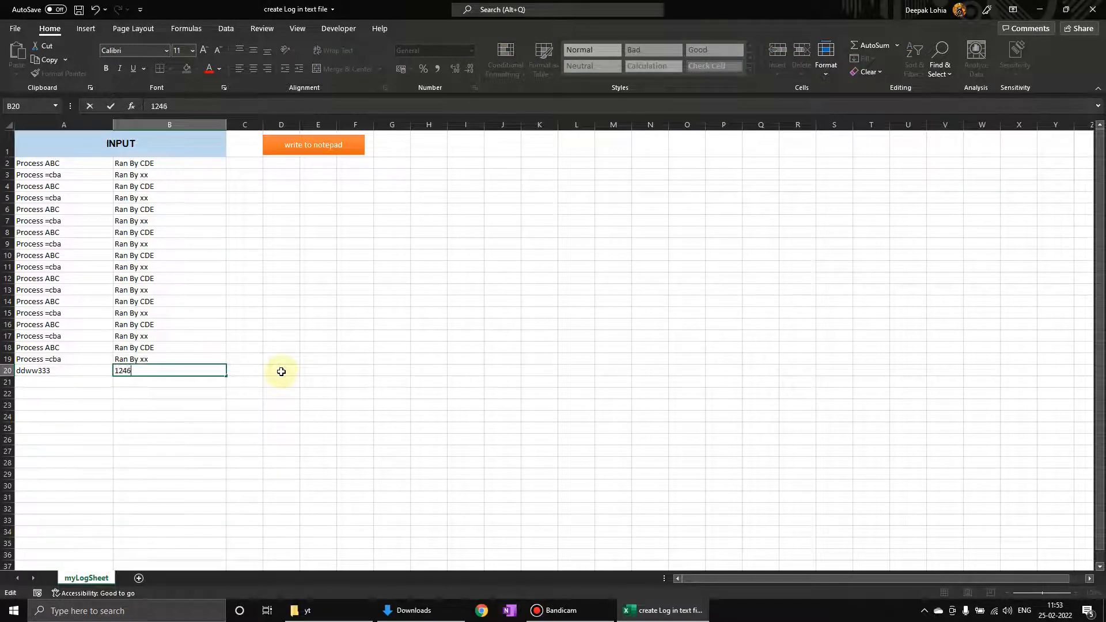
key("Enter")
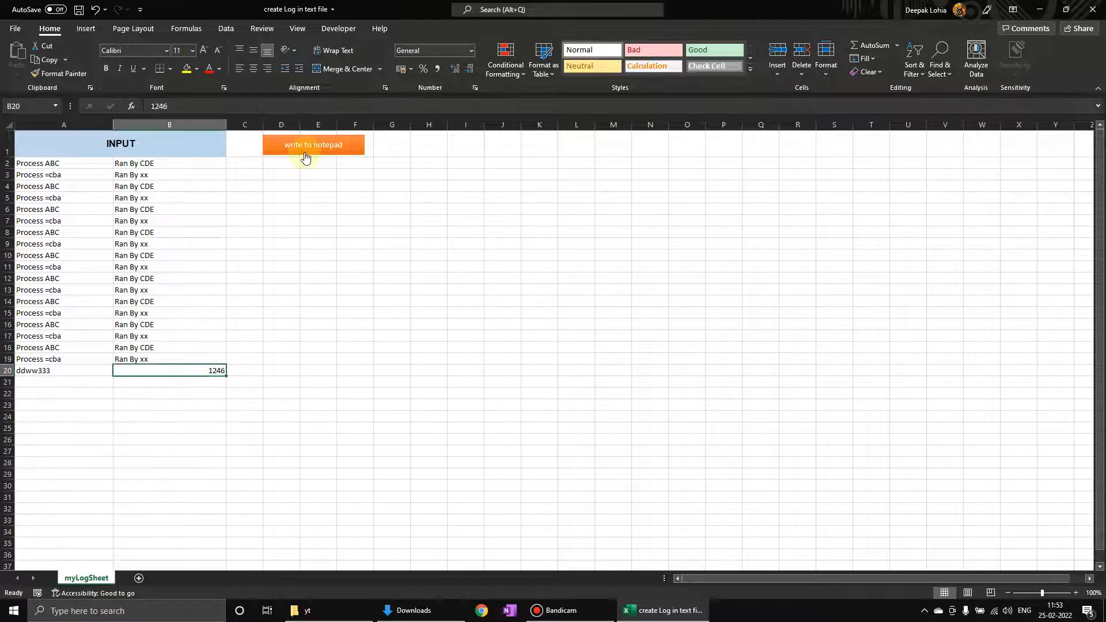
left_click(314, 145)
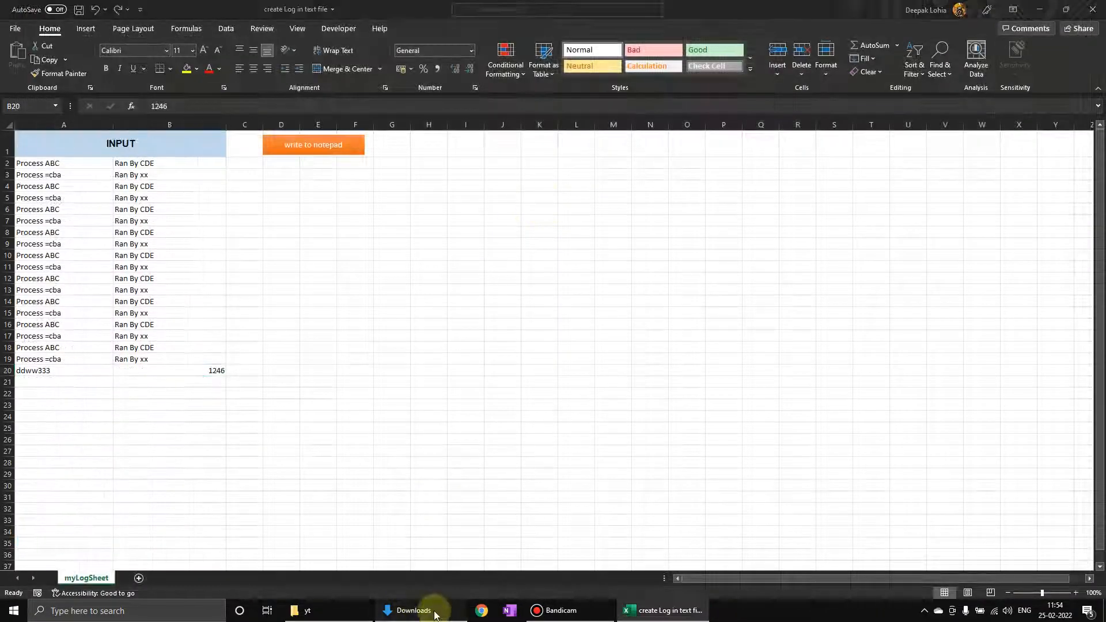
Close the cleared log.txt in Notepad from the yt folder, answering the save prompt, and dismiss Excel's done message.
left_click(412, 610)
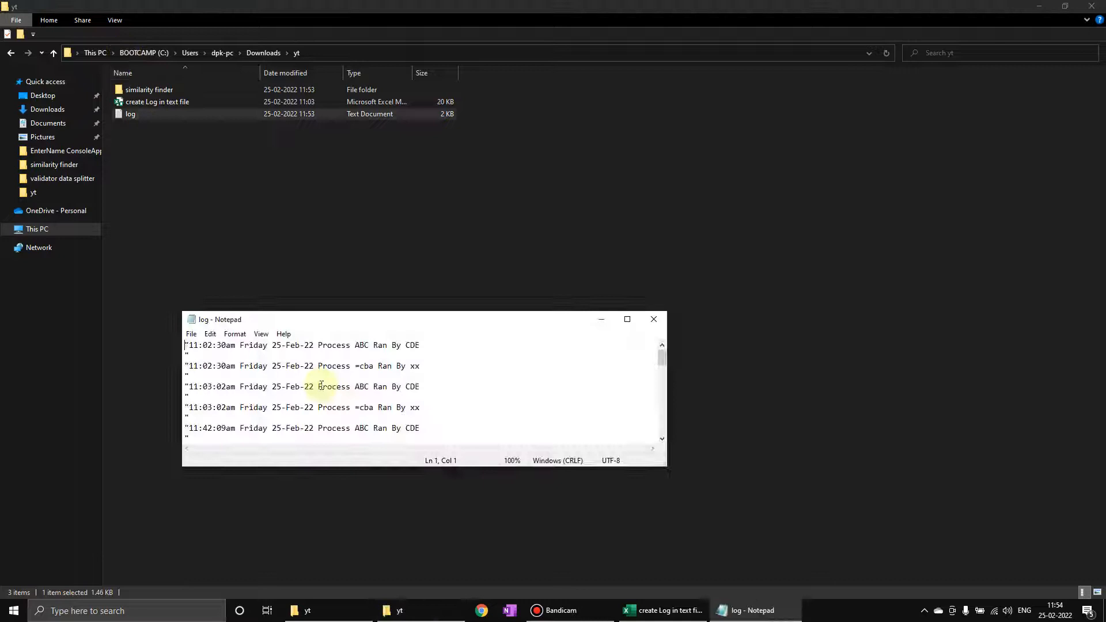
left_click(652, 319)
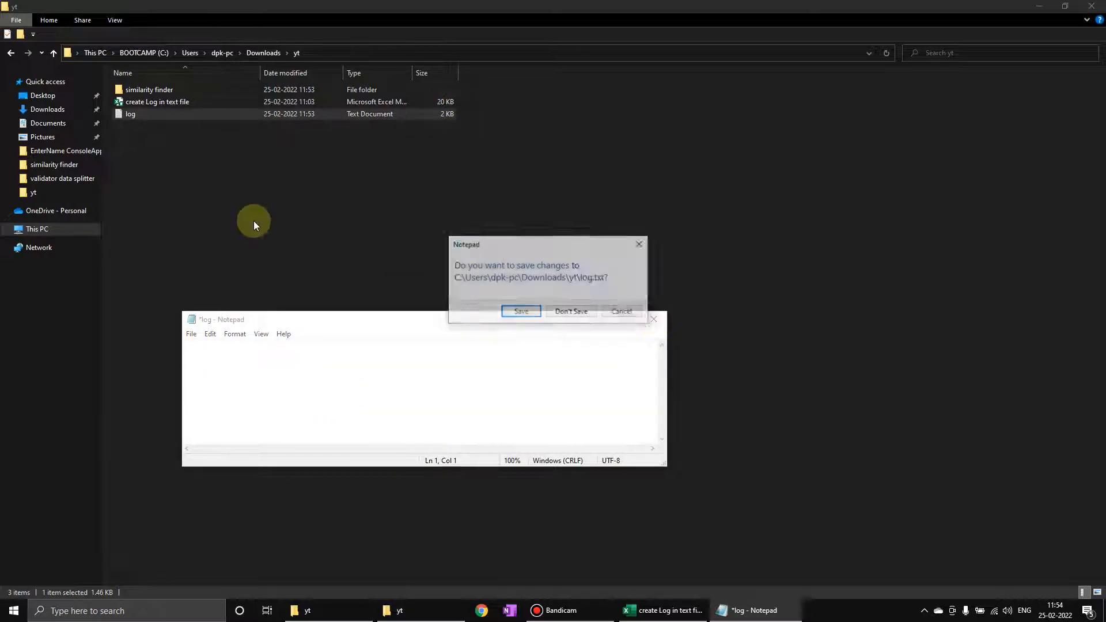
left_click(570, 311)
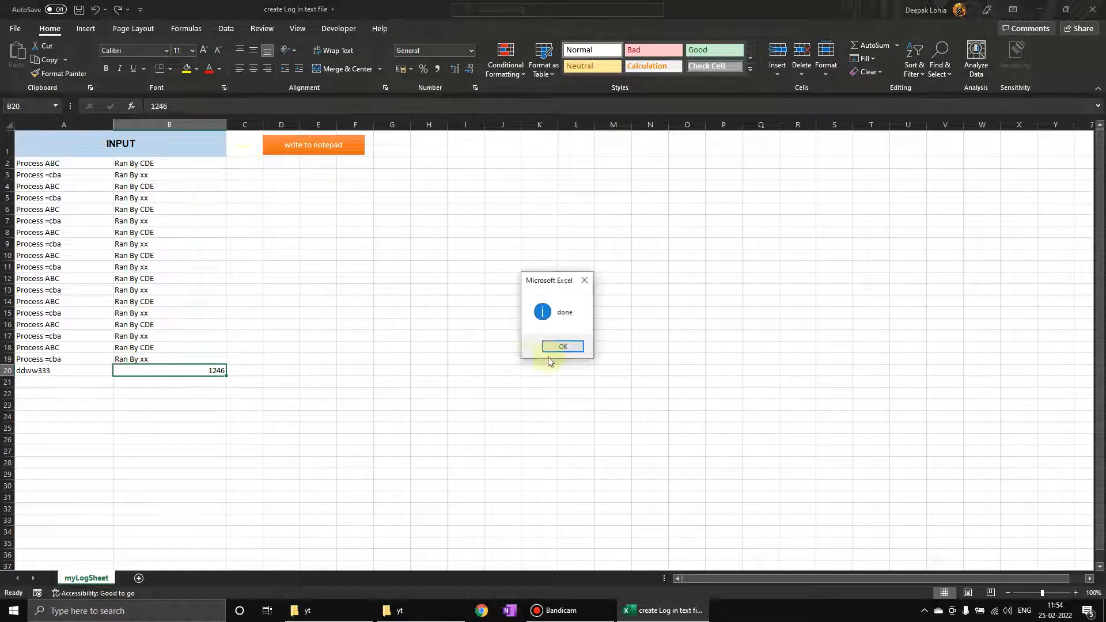
left_click(562, 346)
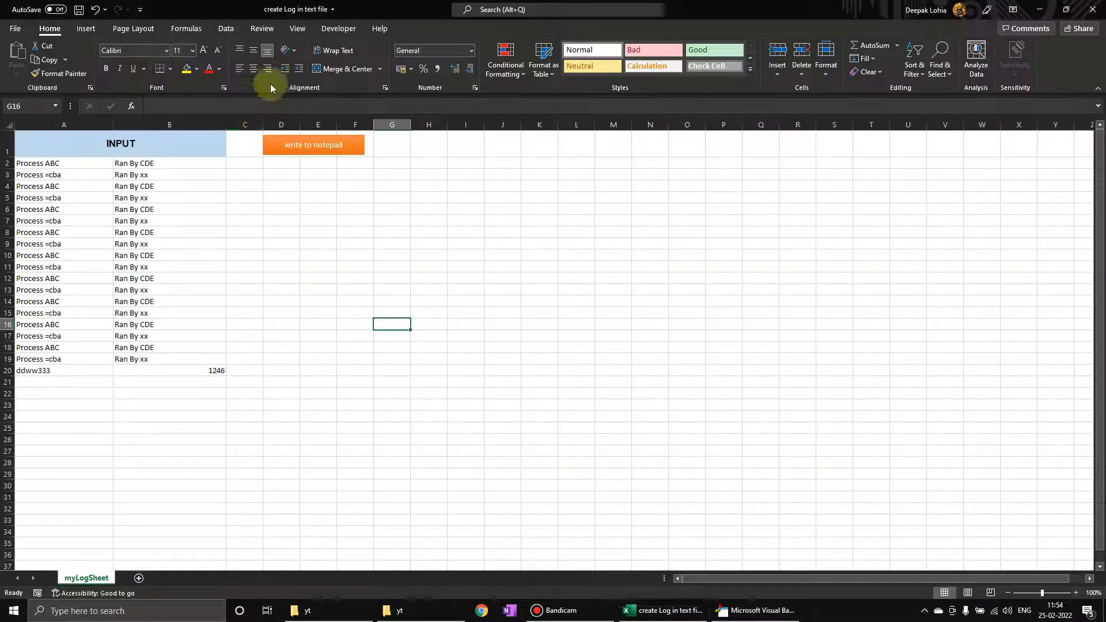
Delete the extra blank line between Option Explicit and createLog in the VBA editor.
left_click(754, 610)
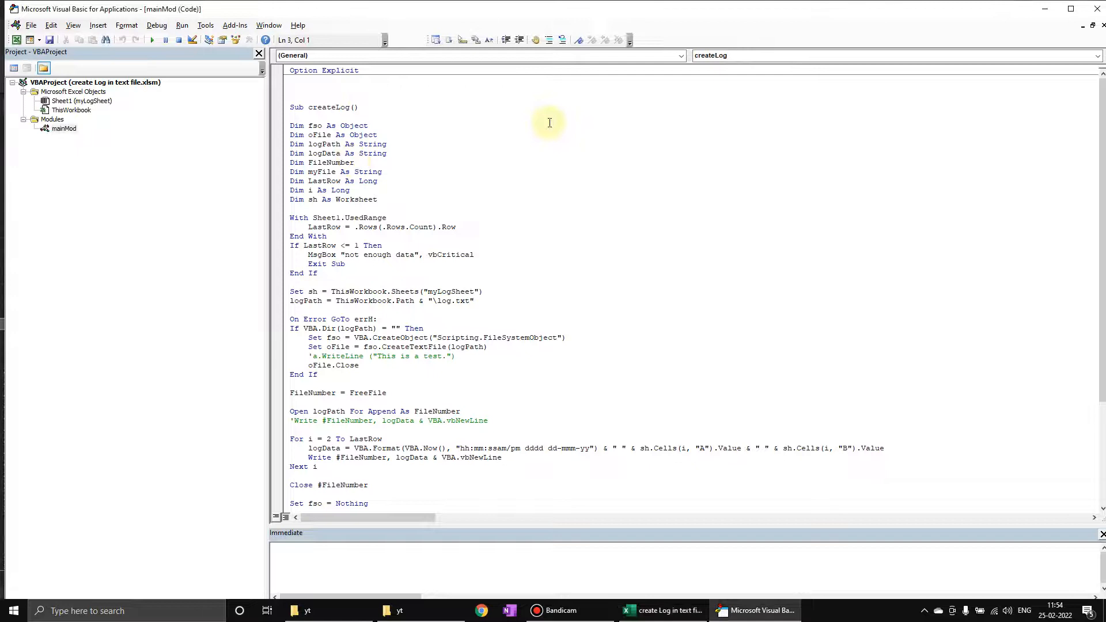
left_click(659, 610)
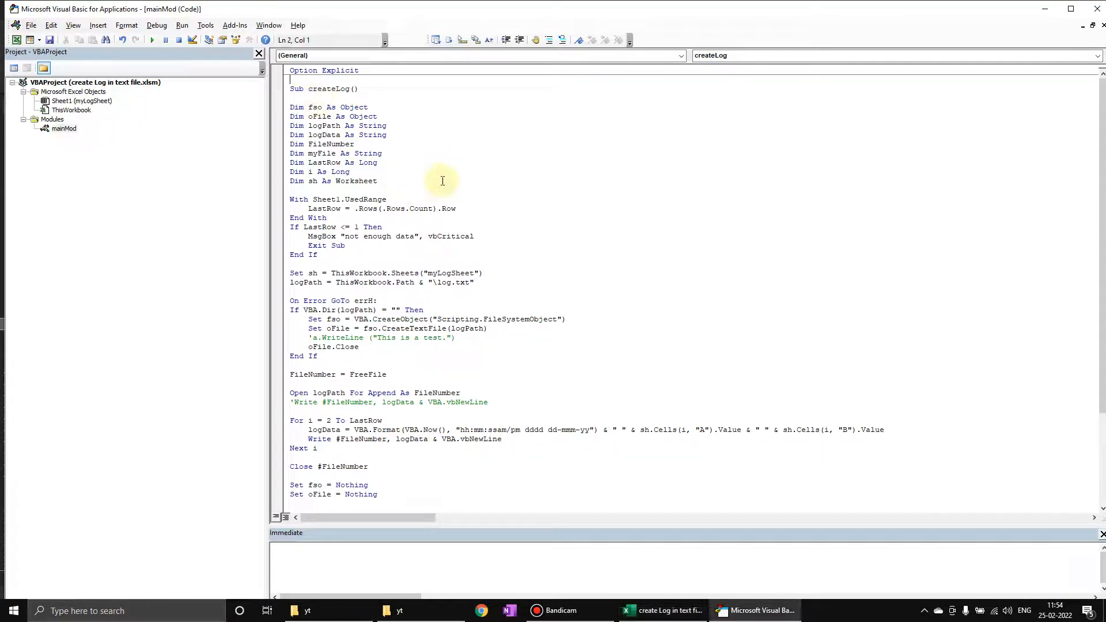
left_click_drag(382, 181, 326, 217)
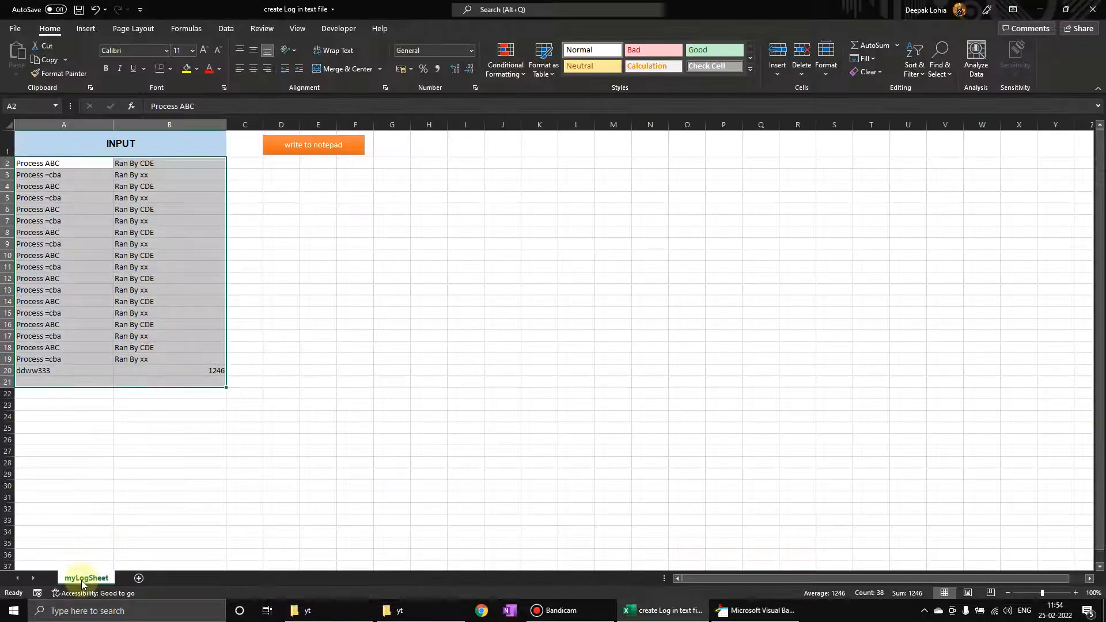
left_click(755, 610)
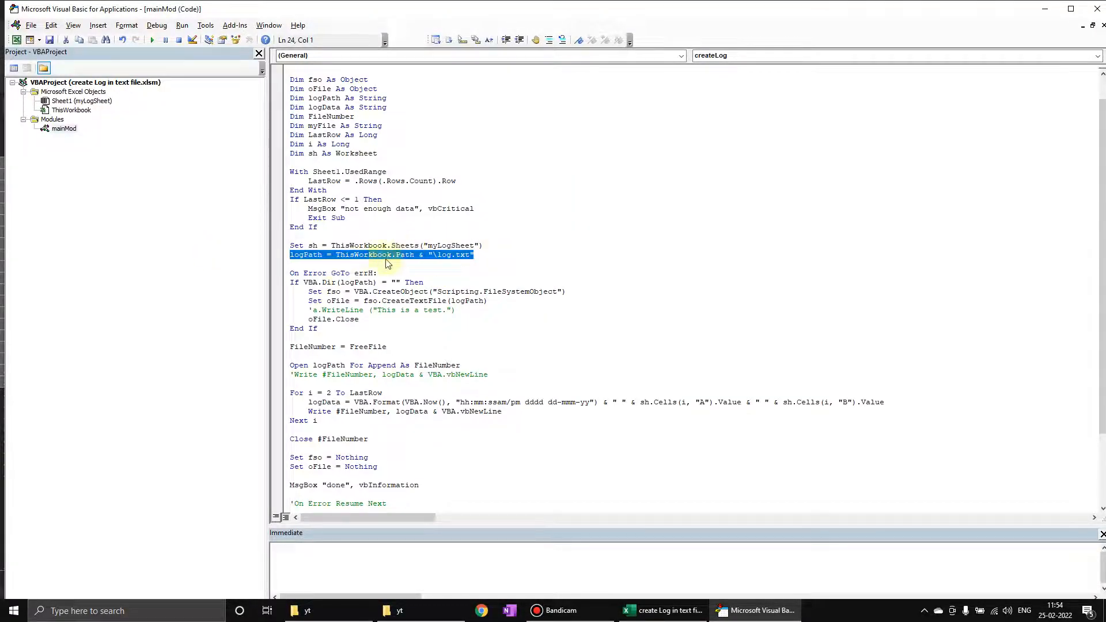
Review the logPath file name, FreeFile call and row-writing loop, then return to the workbook.
double_click(441, 254)
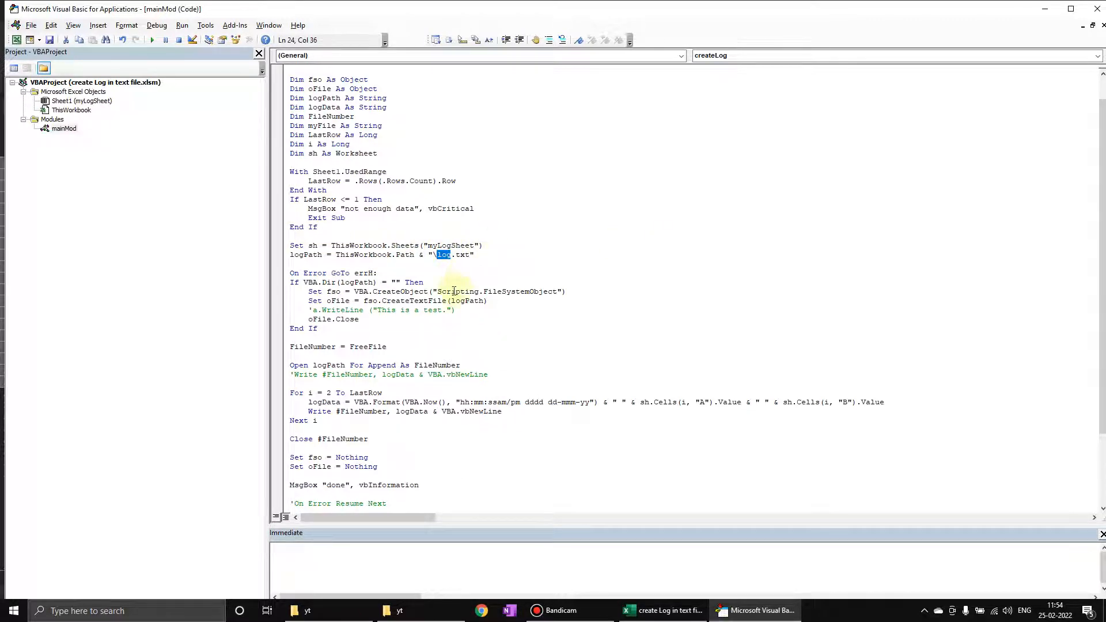
scroll("down", 3)
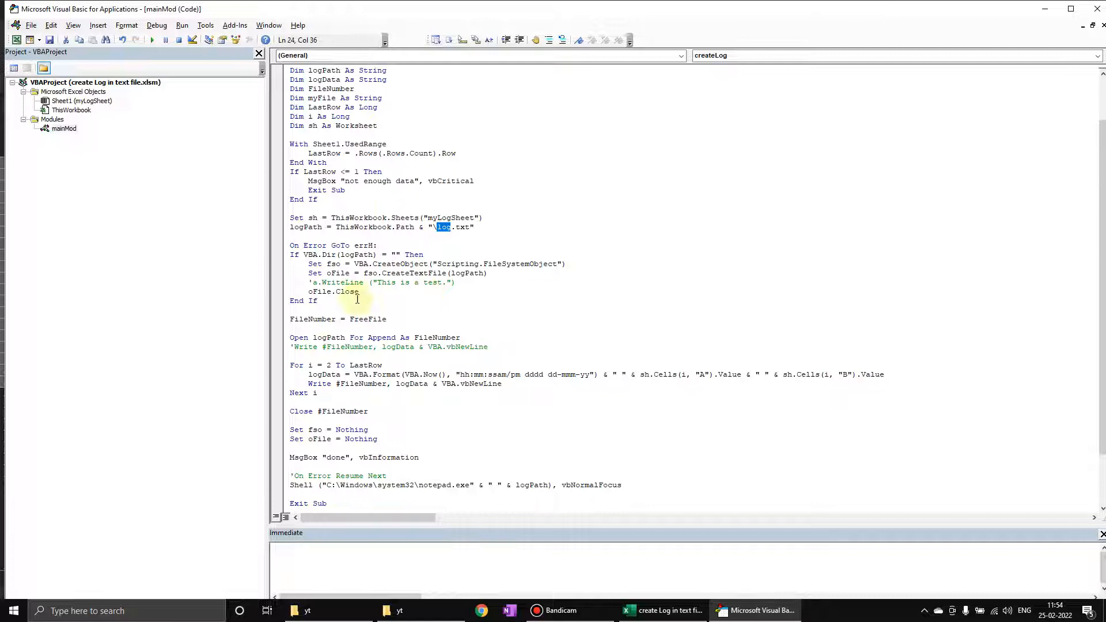
left_click(276, 254)
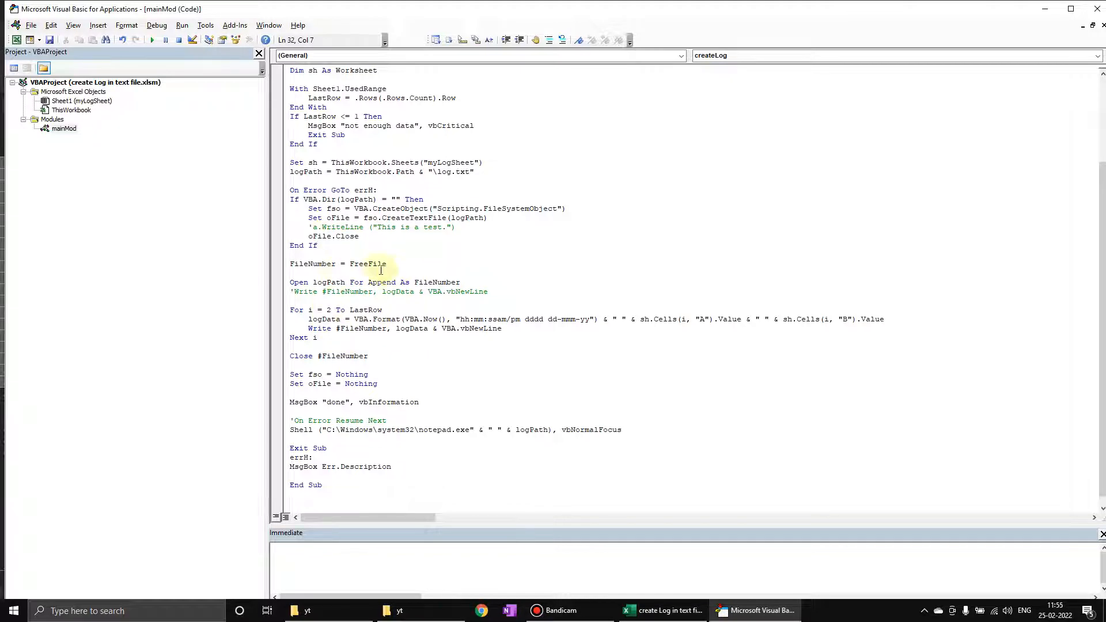
double_click(367, 263)
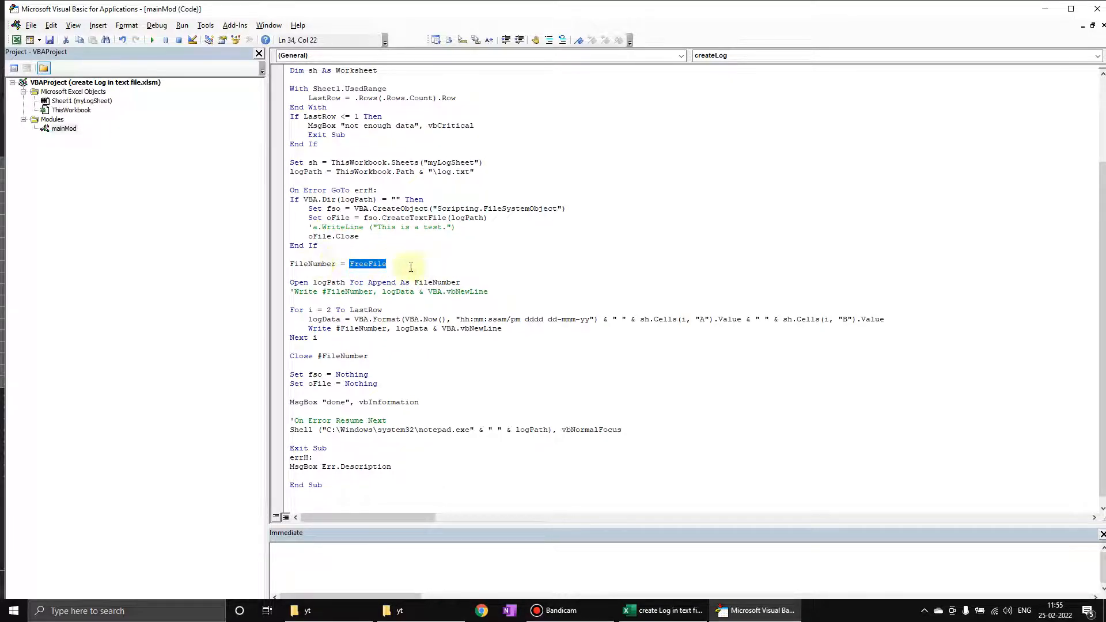
mouse_move(316, 263)
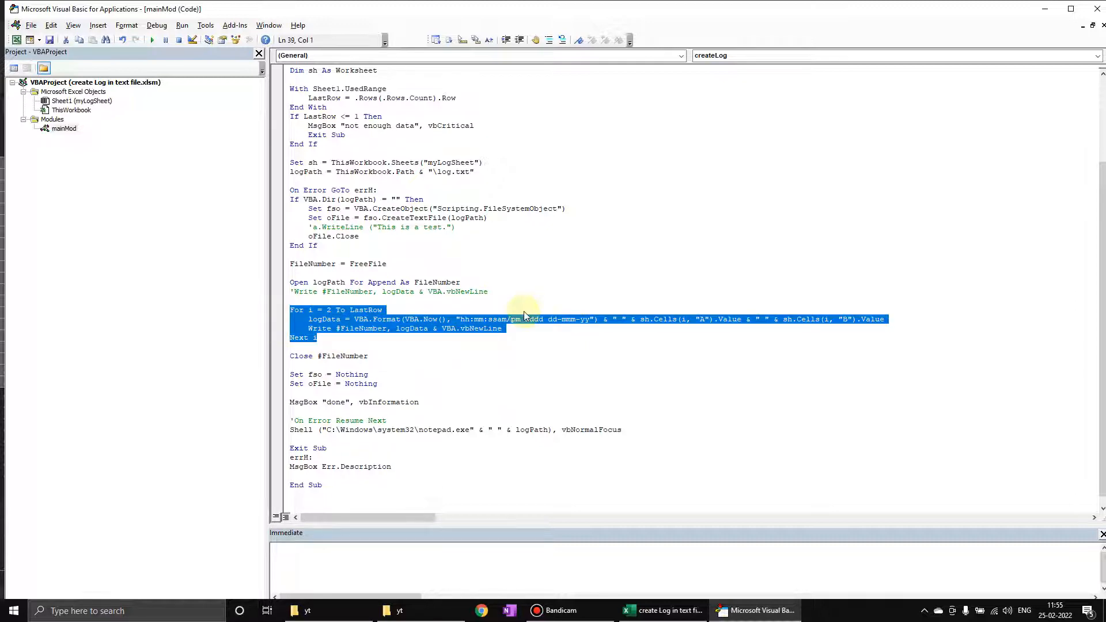
left_click(381, 310)
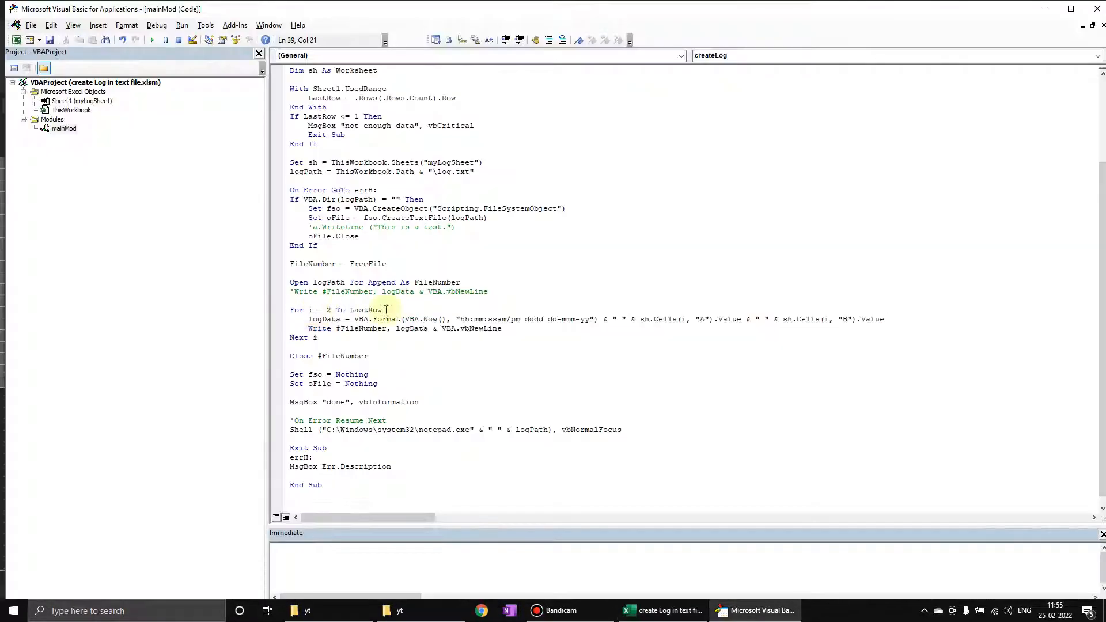
left_click(663, 610)
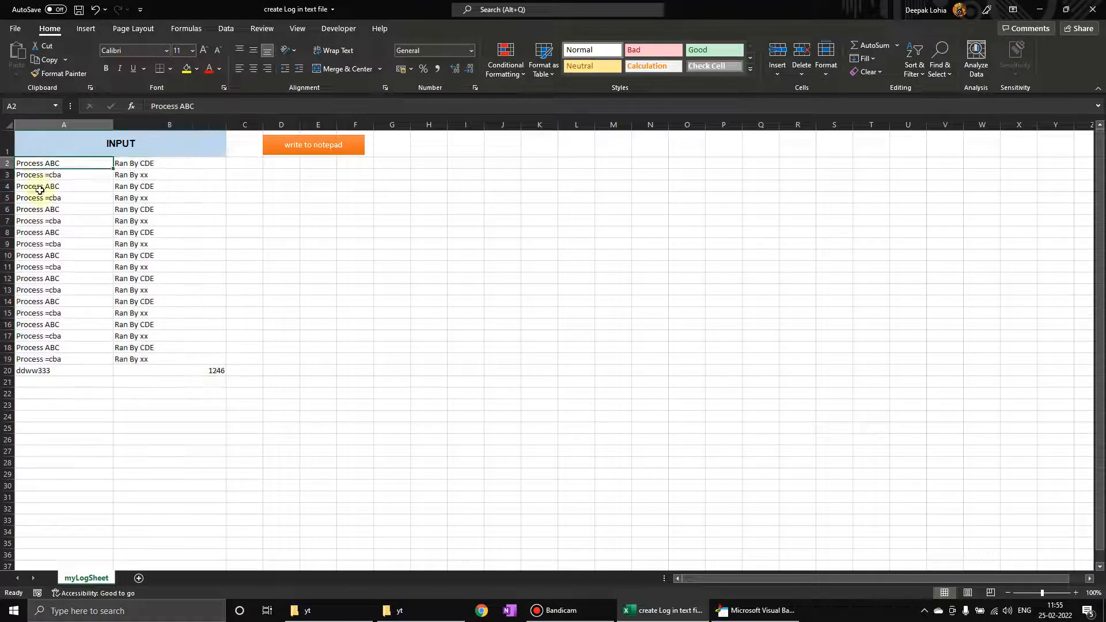
Rerun the macro to append a second timestamped batch of all 20 rows, check it in maximized Notepad, and close the log.
left_click(754, 611)
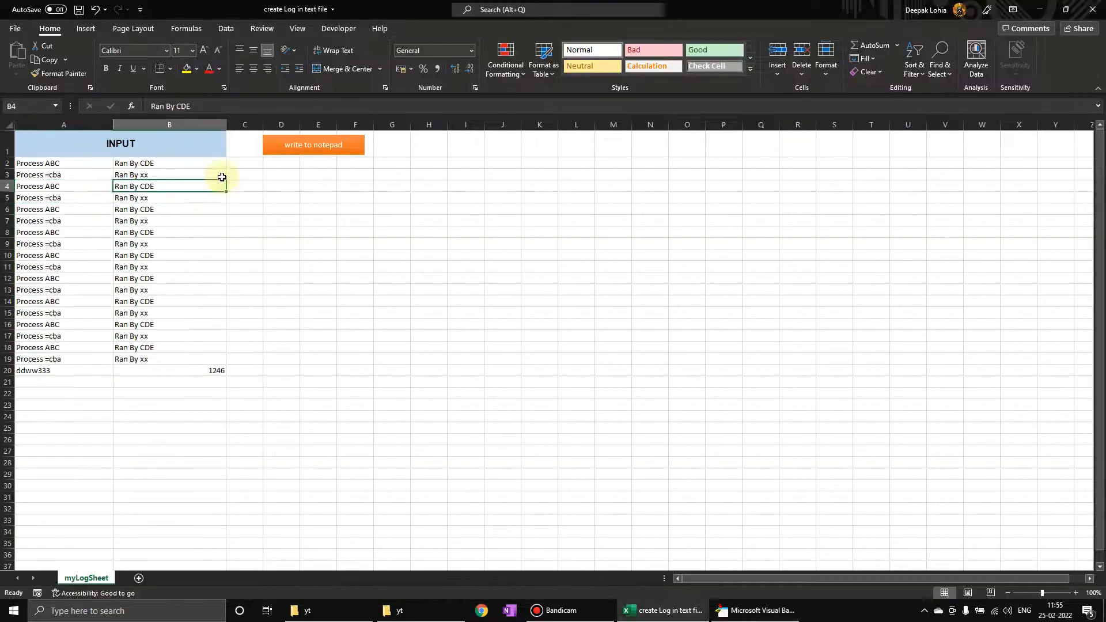
left_click(753, 611)
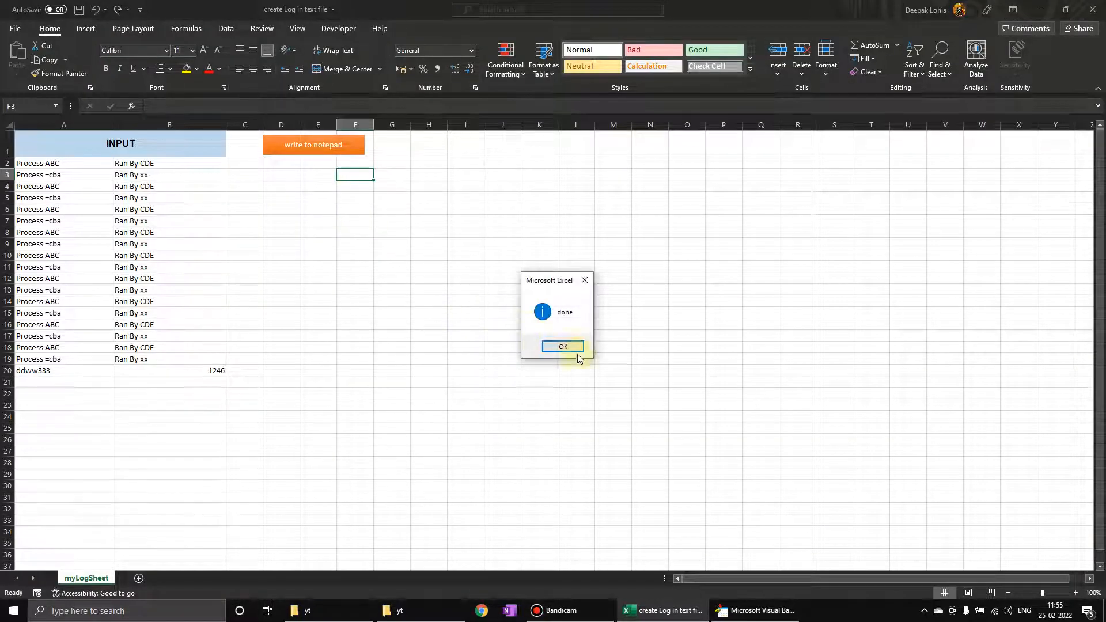
left_click(562, 347)
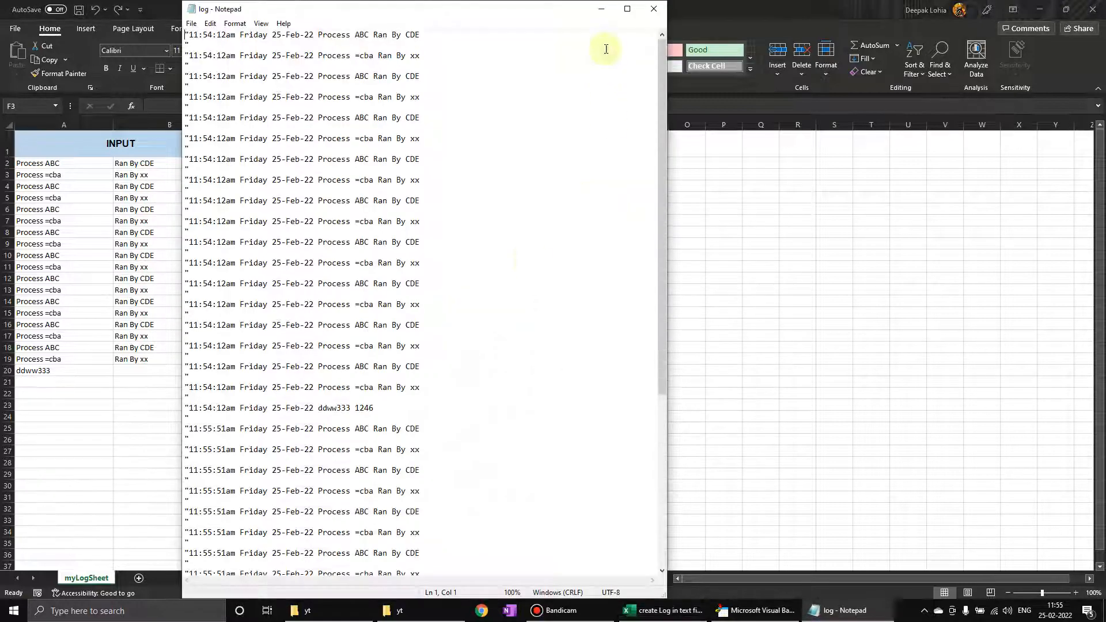
left_click(626, 8)
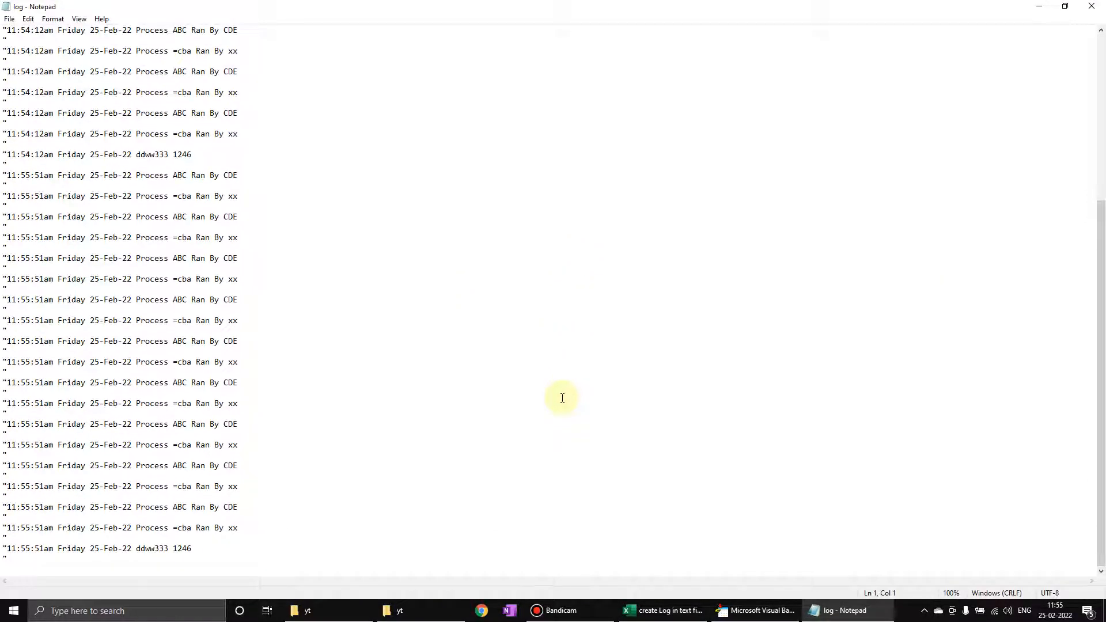
left_click(661, 611)
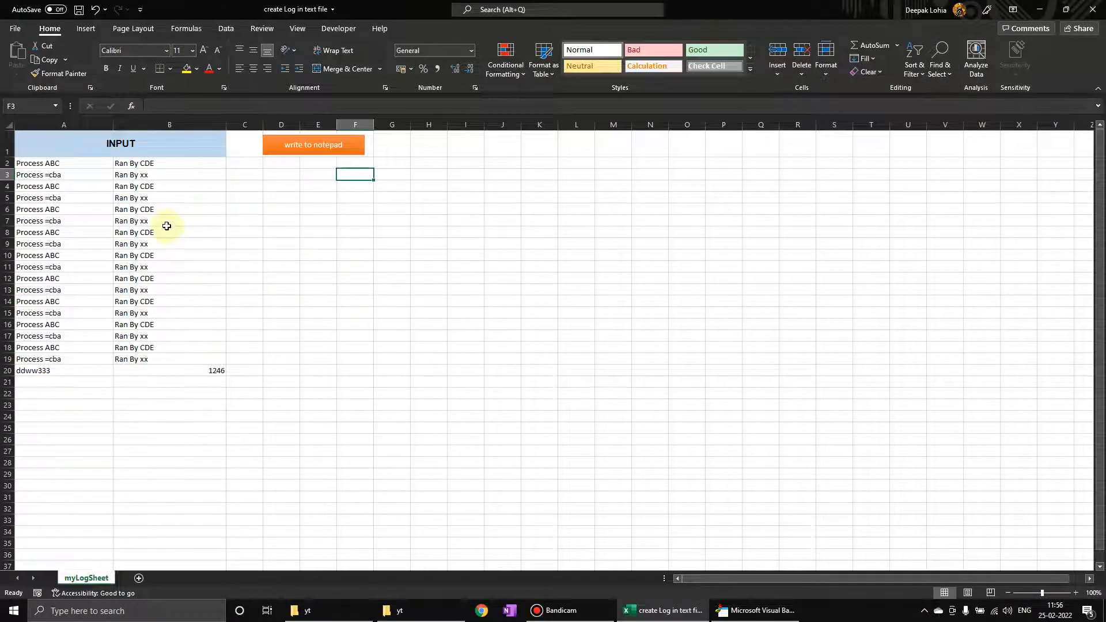
Add a VBA.Kill logPath line to the macro, run it, and review the freshly written log entries.
left_click(755, 611)
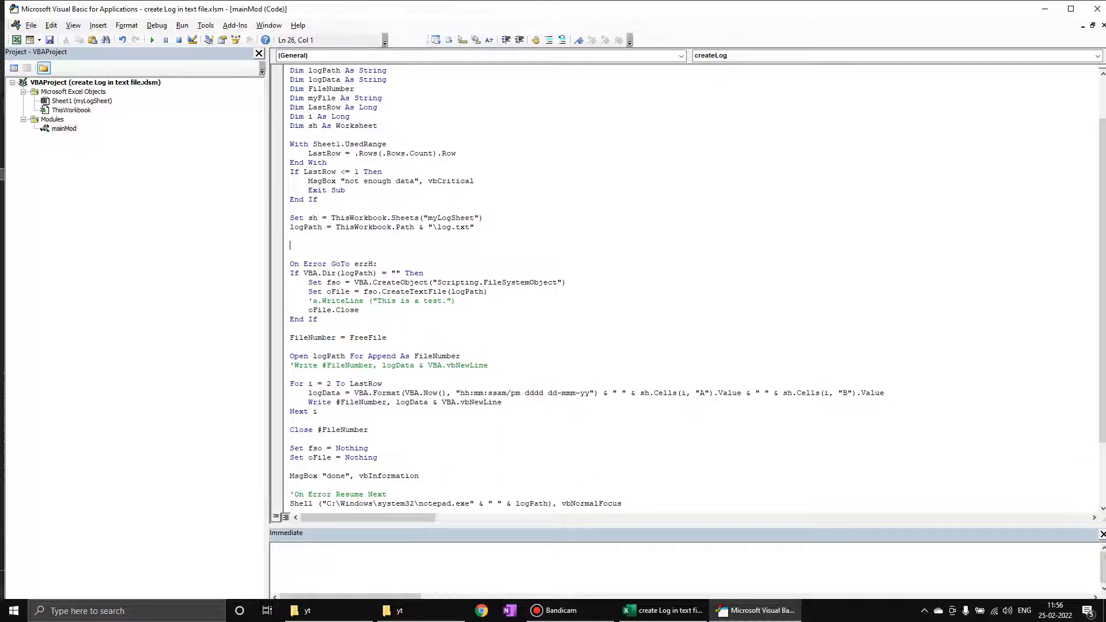
type("kill")
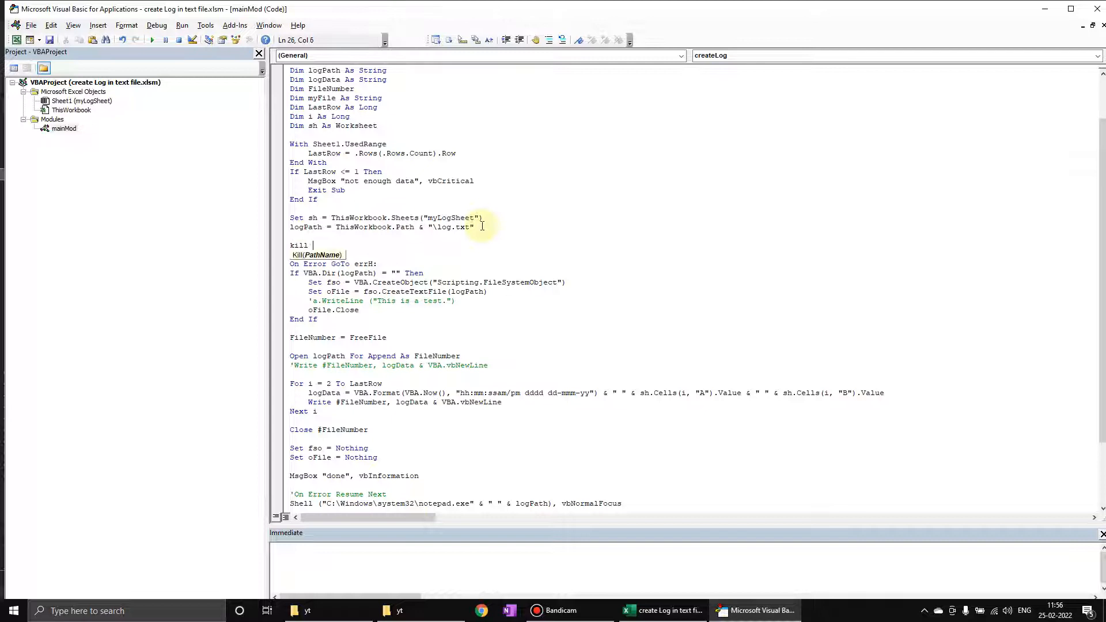
type("logPath")
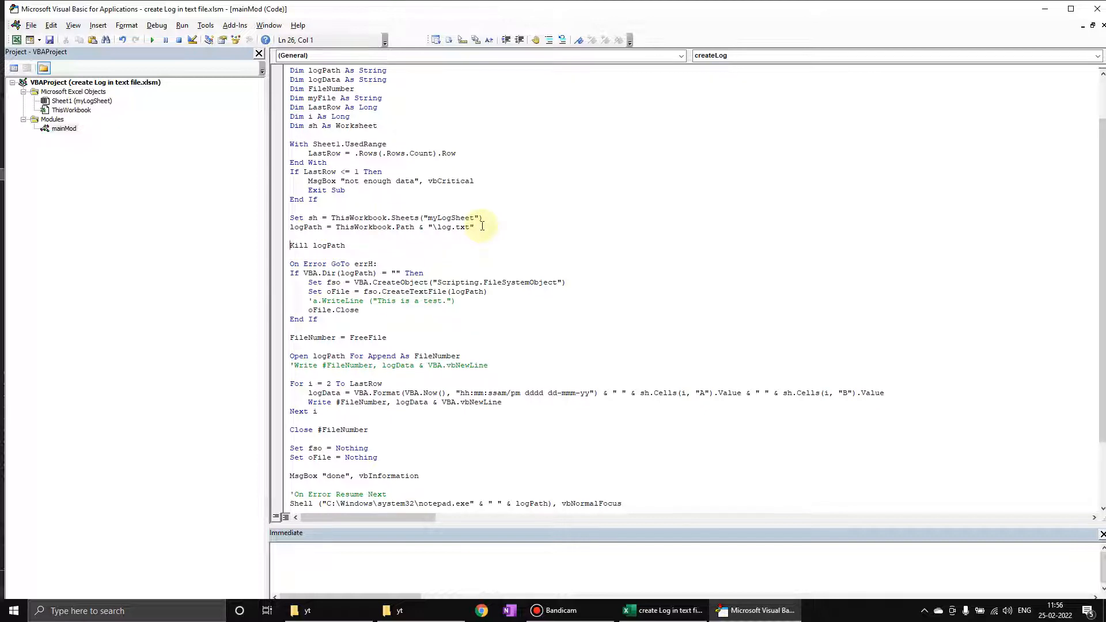
type("vba.")
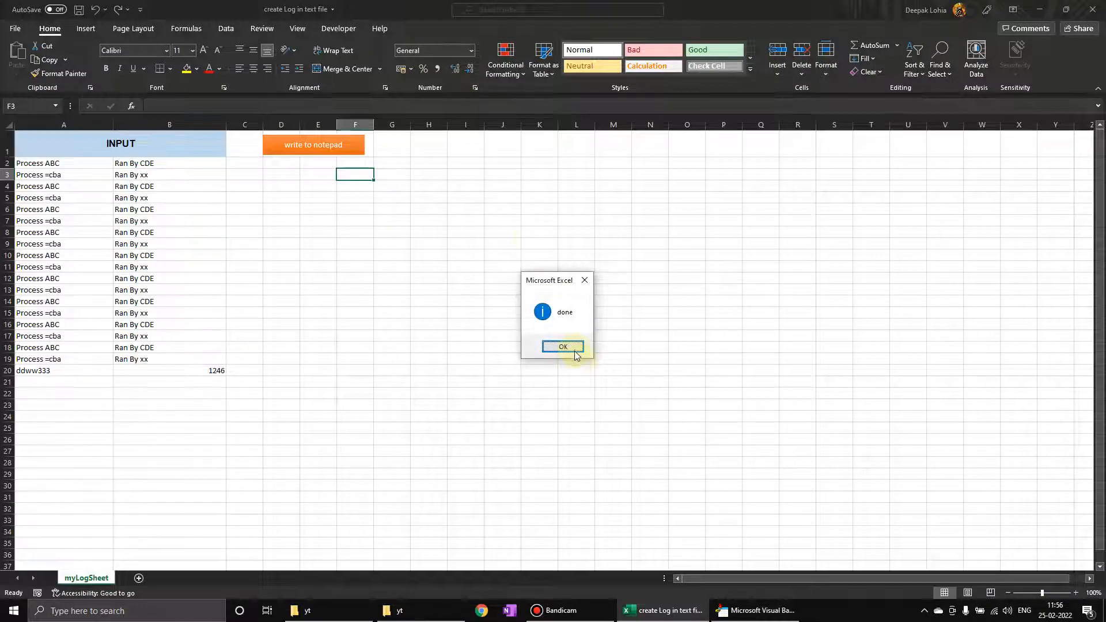
left_click(562, 347)
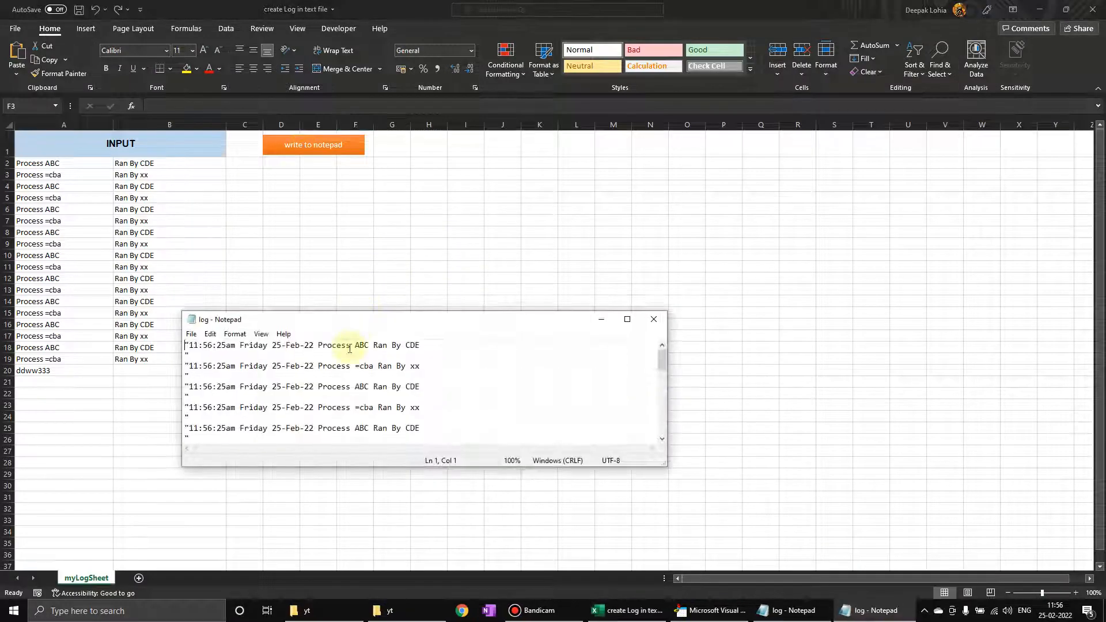
left_click(627, 319)
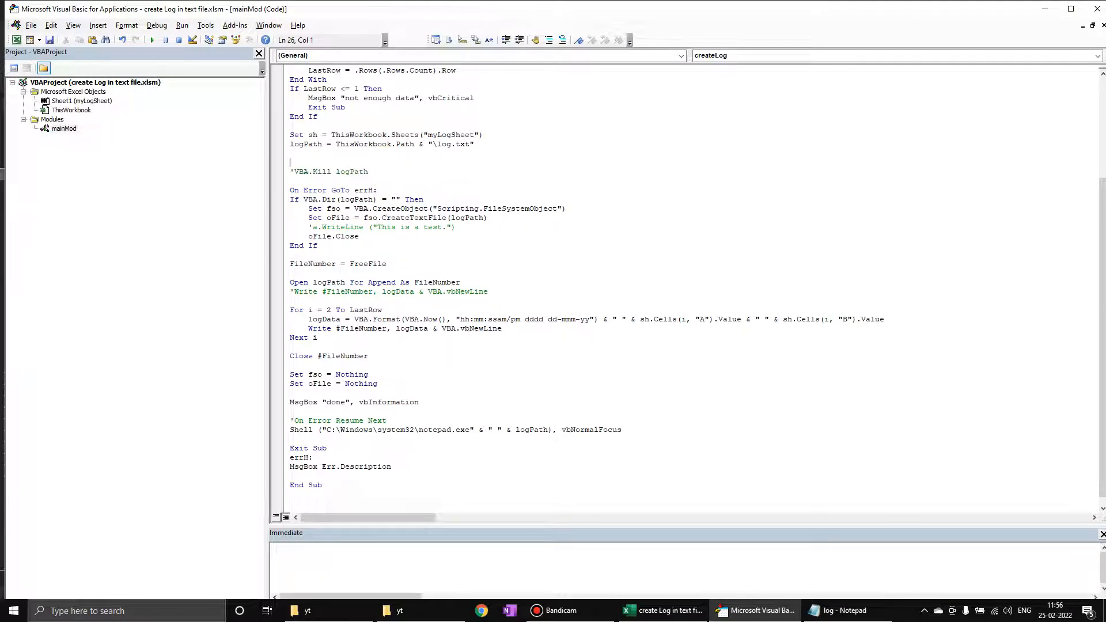
Comment 'to delete file, make the write line output "" with a 'clear the file comment.
type("tp")
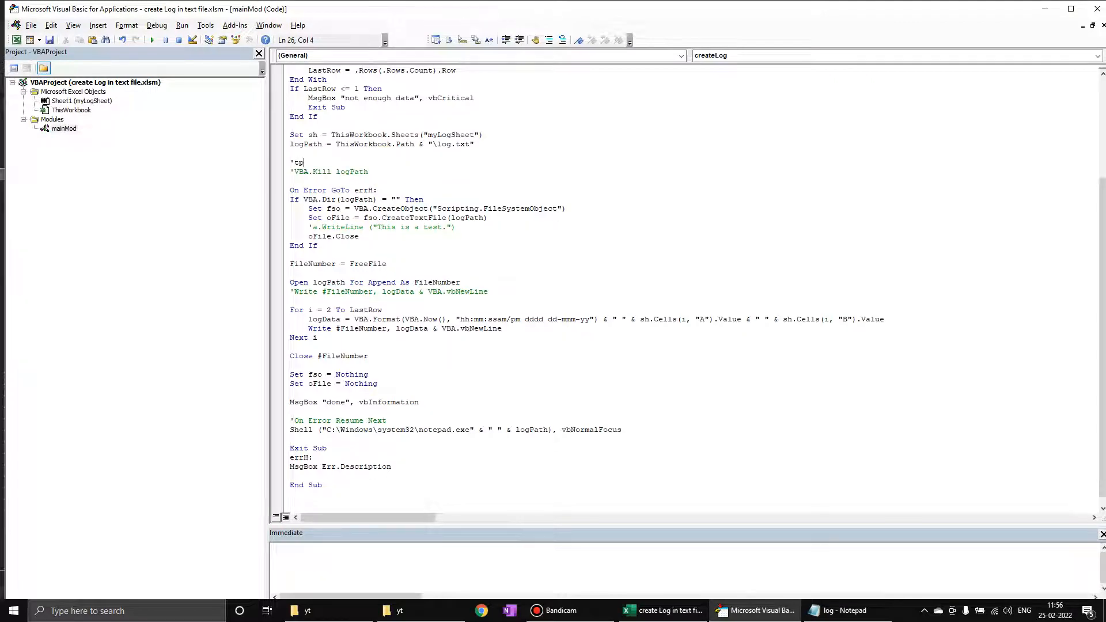
type("o delete fil")
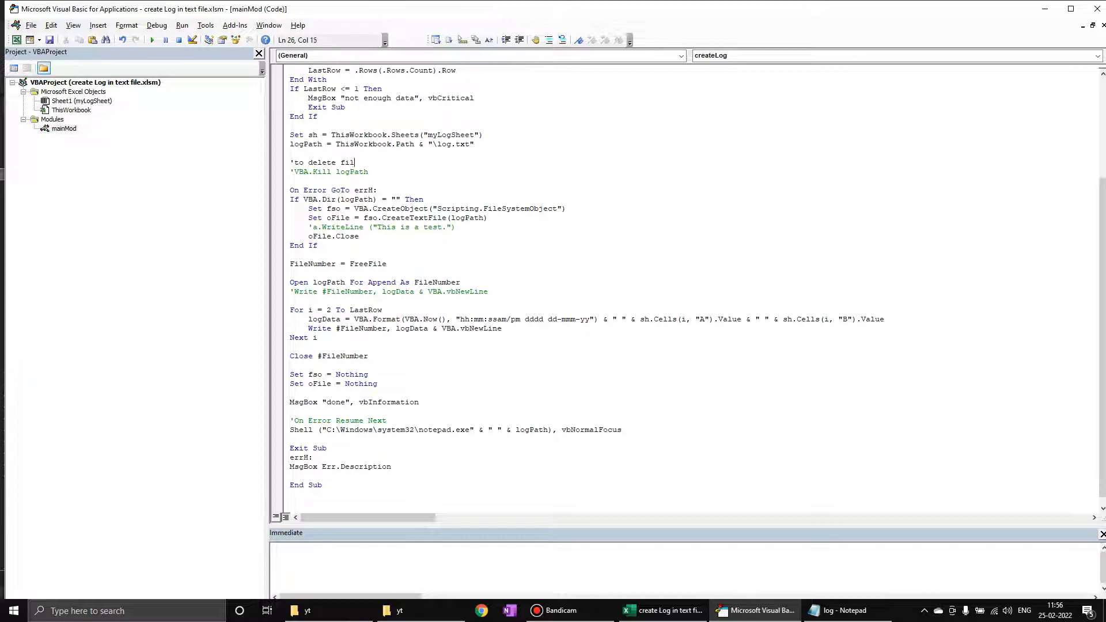
type("e")
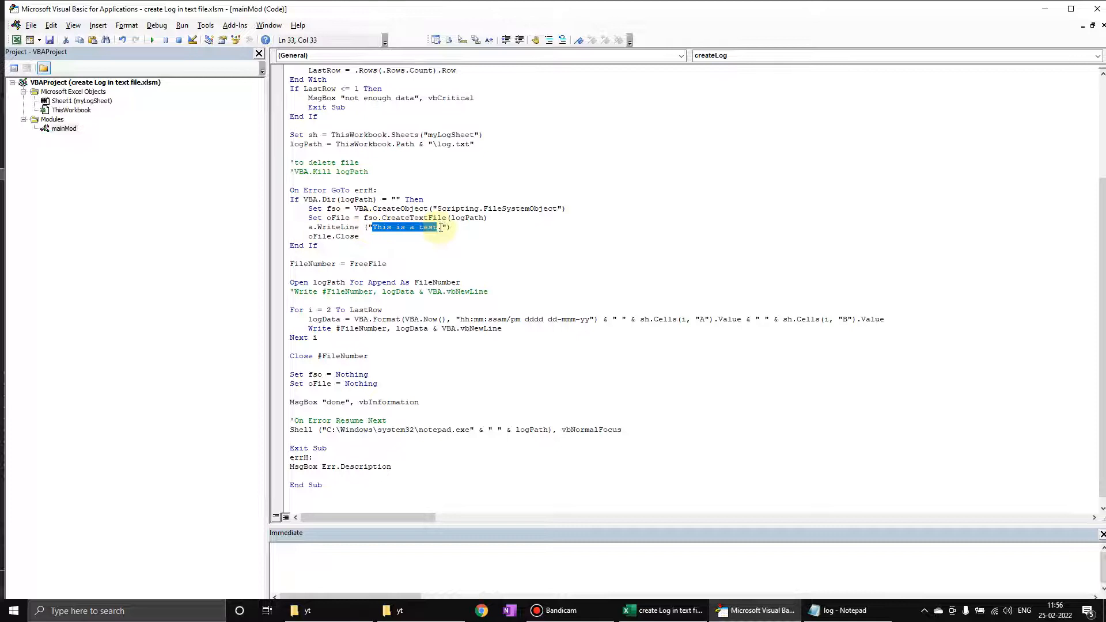
key("Delete")
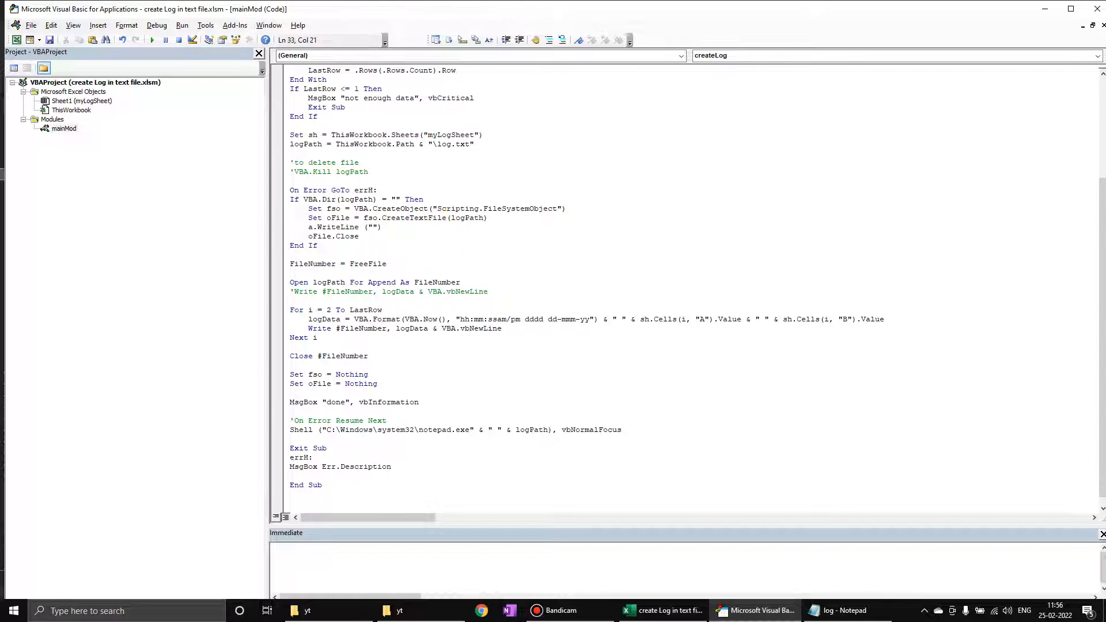
type("'wrte")
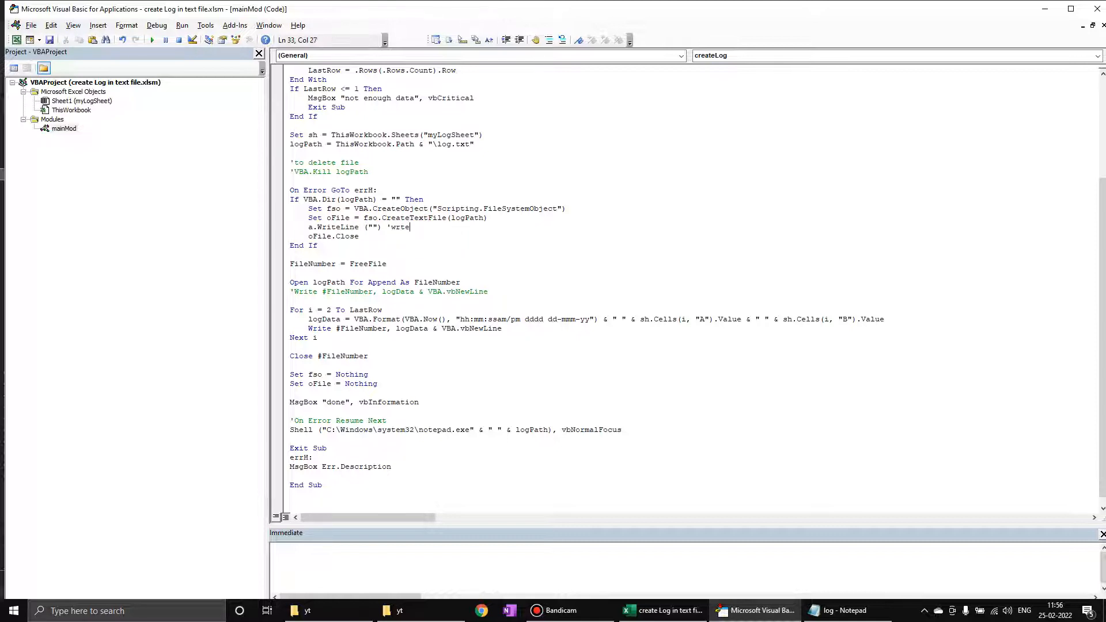
type("clear the")
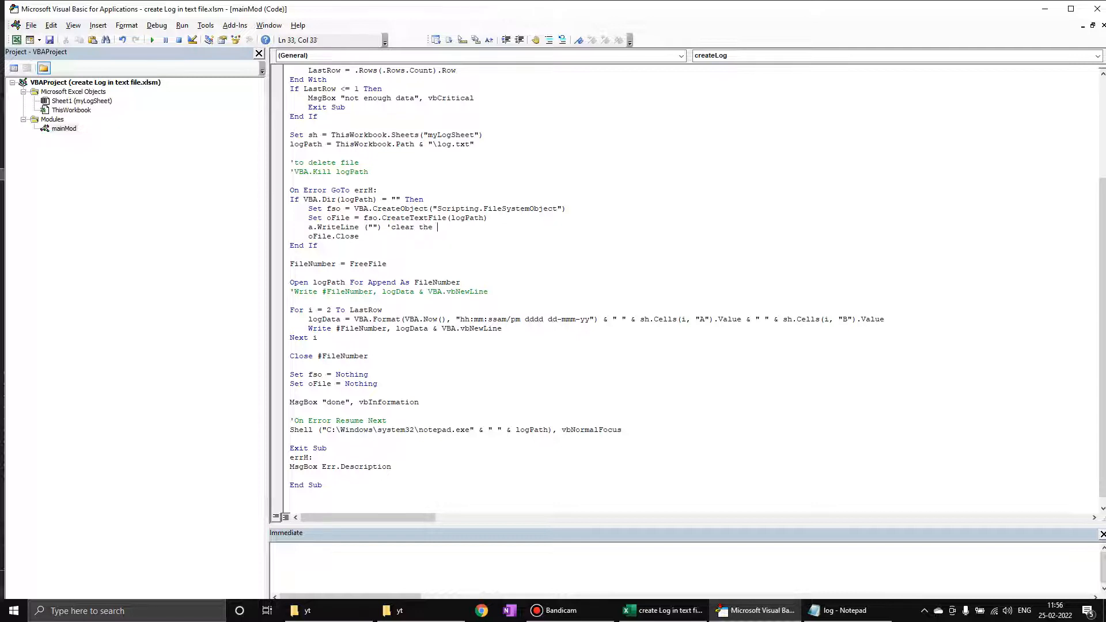
type("file")
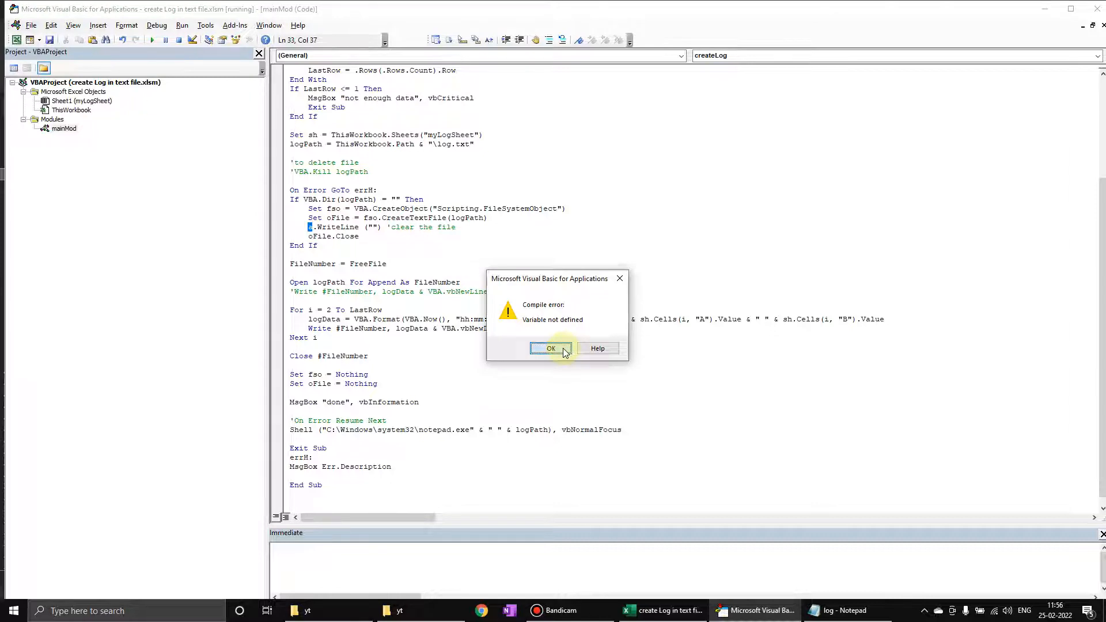
Rerun the macro, dismissing the variable-not-defined error and the done message.
left_click(551, 348)
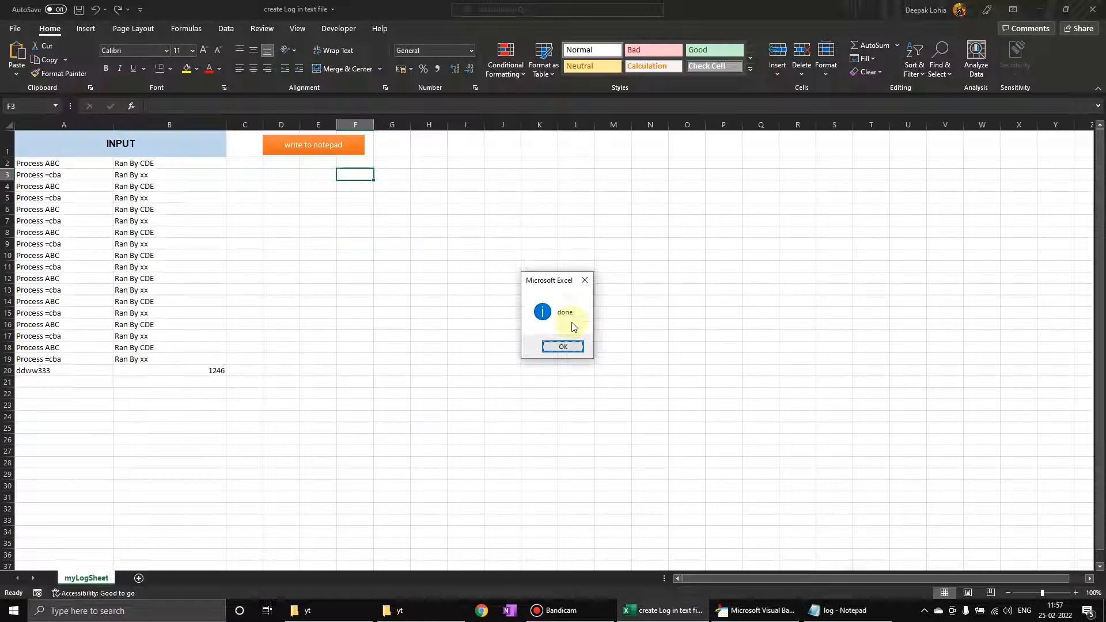
left_click(562, 347)
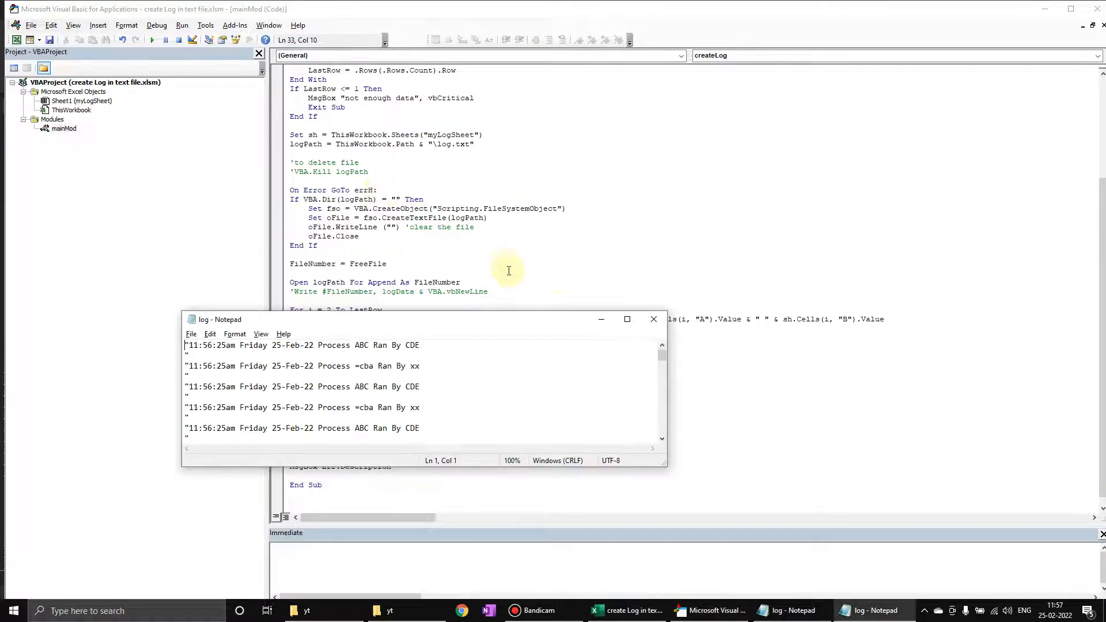
Comment out oFile.WriteLine and add an Else branch with VBA.Kill logPath commented 'if file exists delete it.
left_click(627, 319)
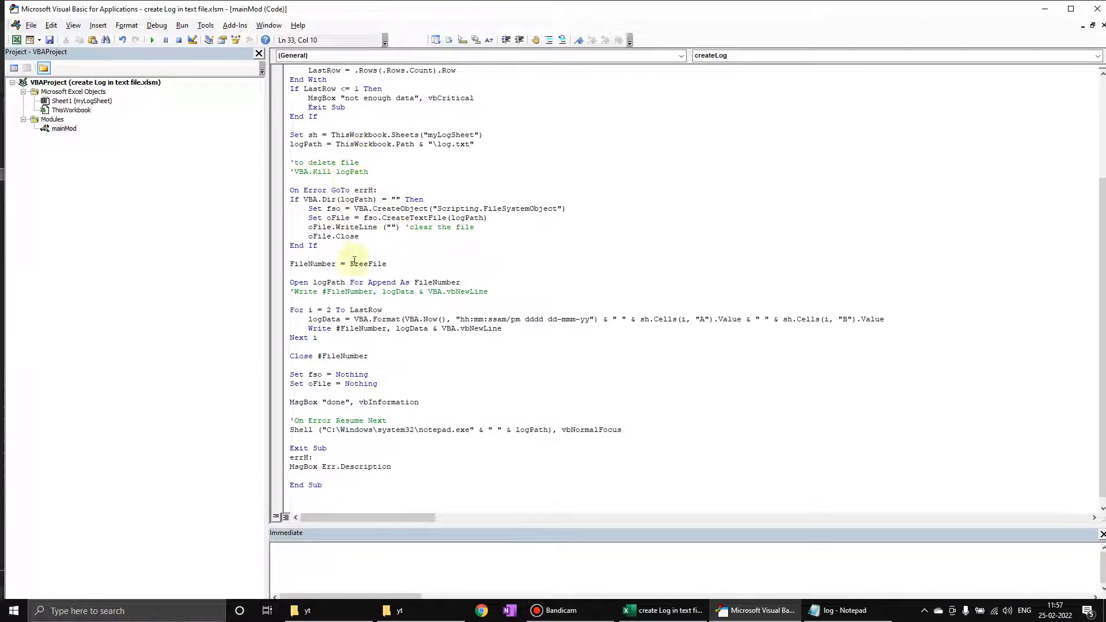
left_click(309, 227)
type("'")
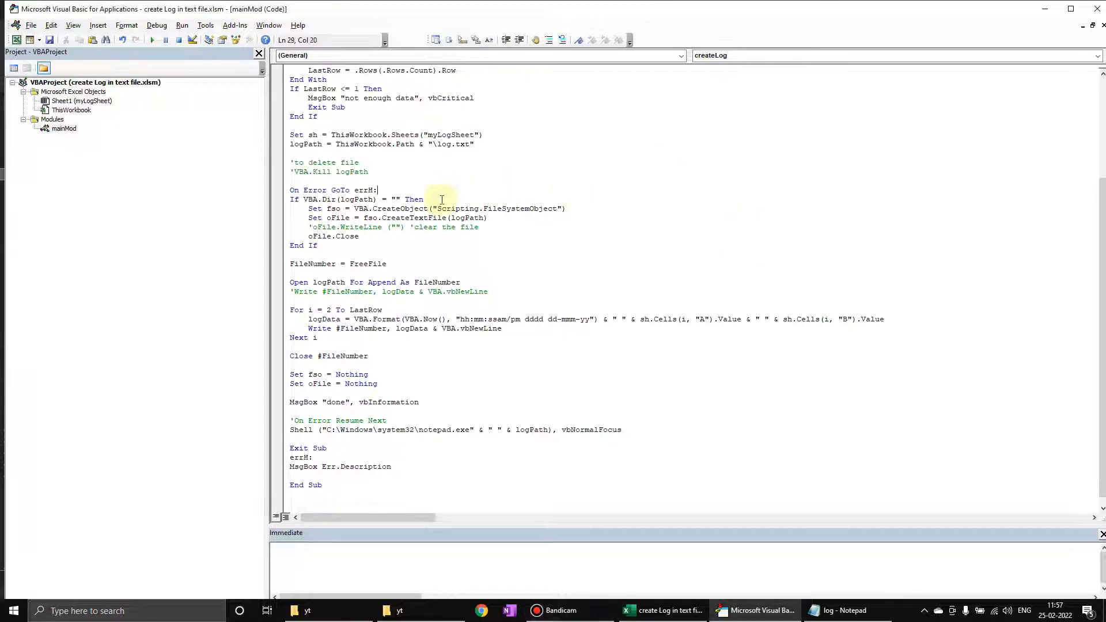
left_click(487, 218)
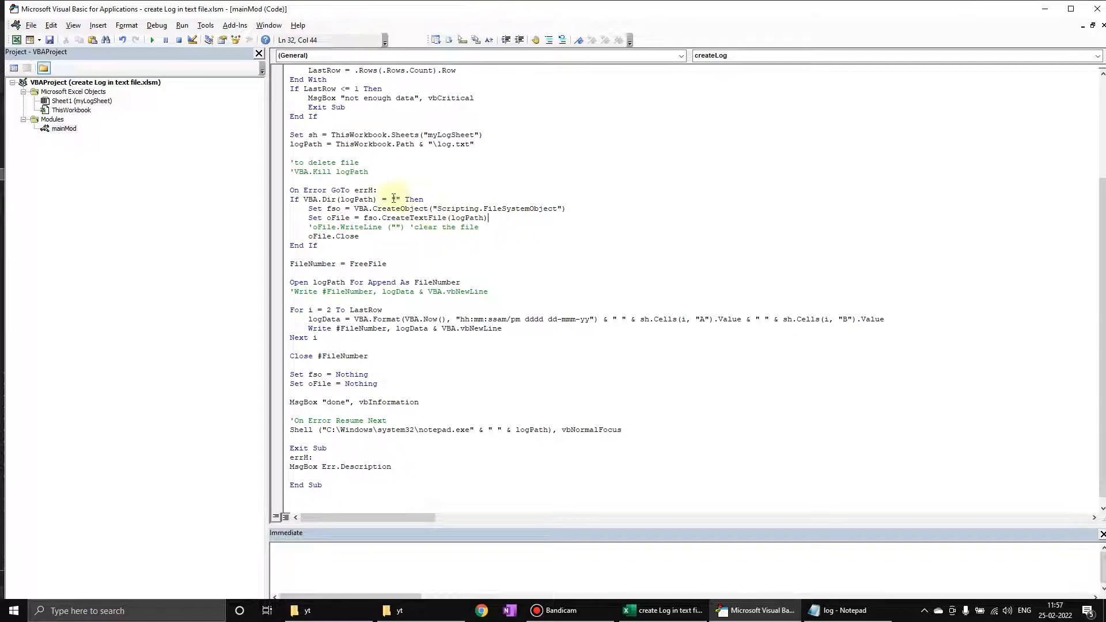
left_click(468, 208)
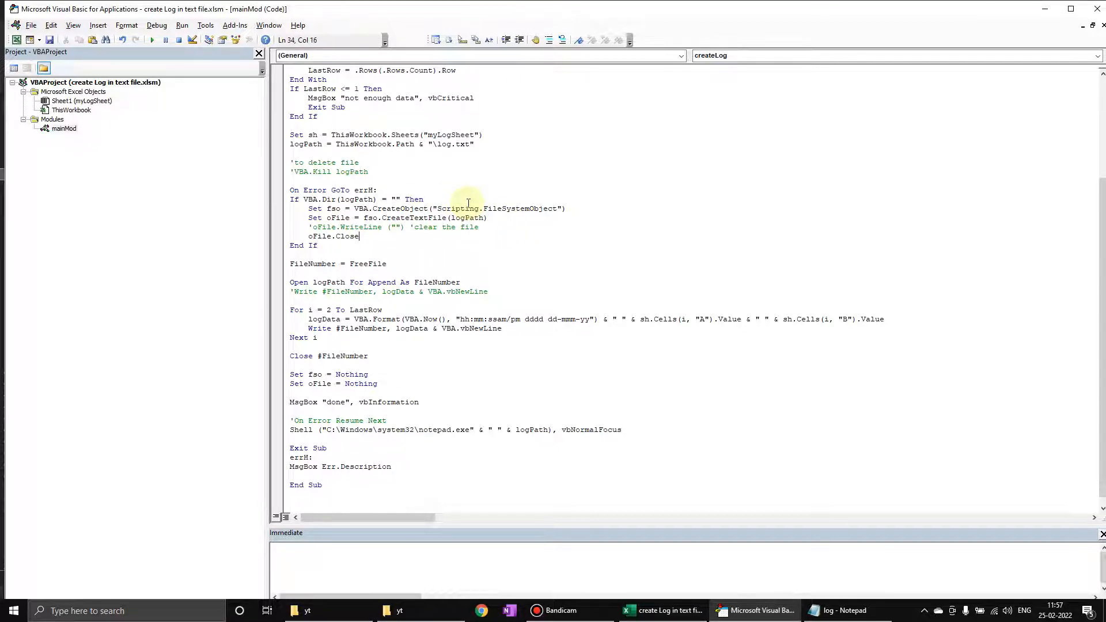
type("Else")
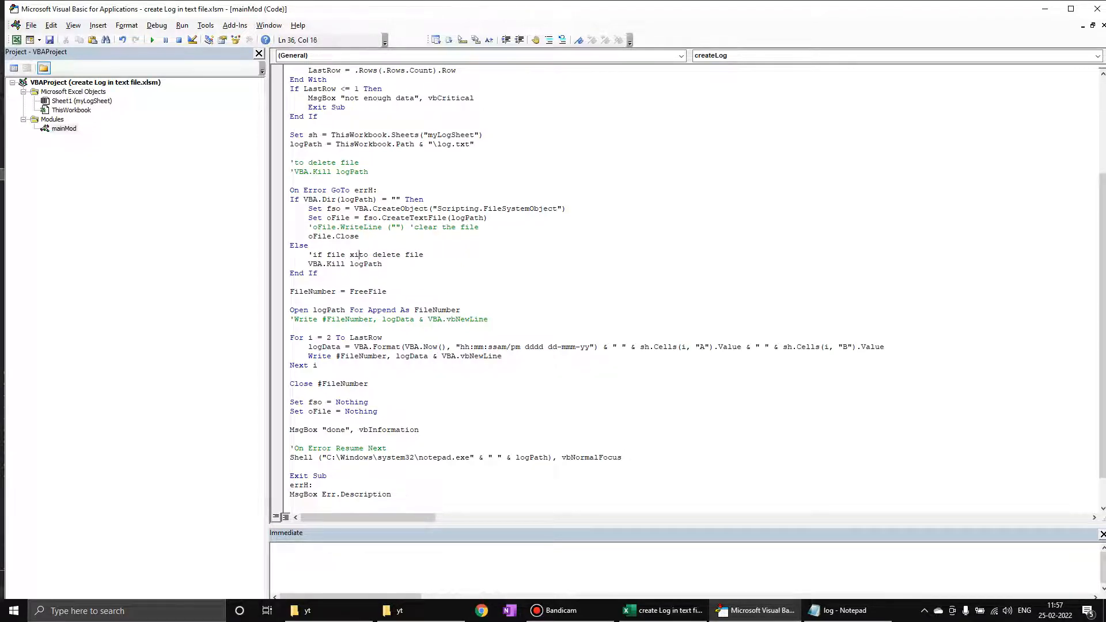
type("exists")
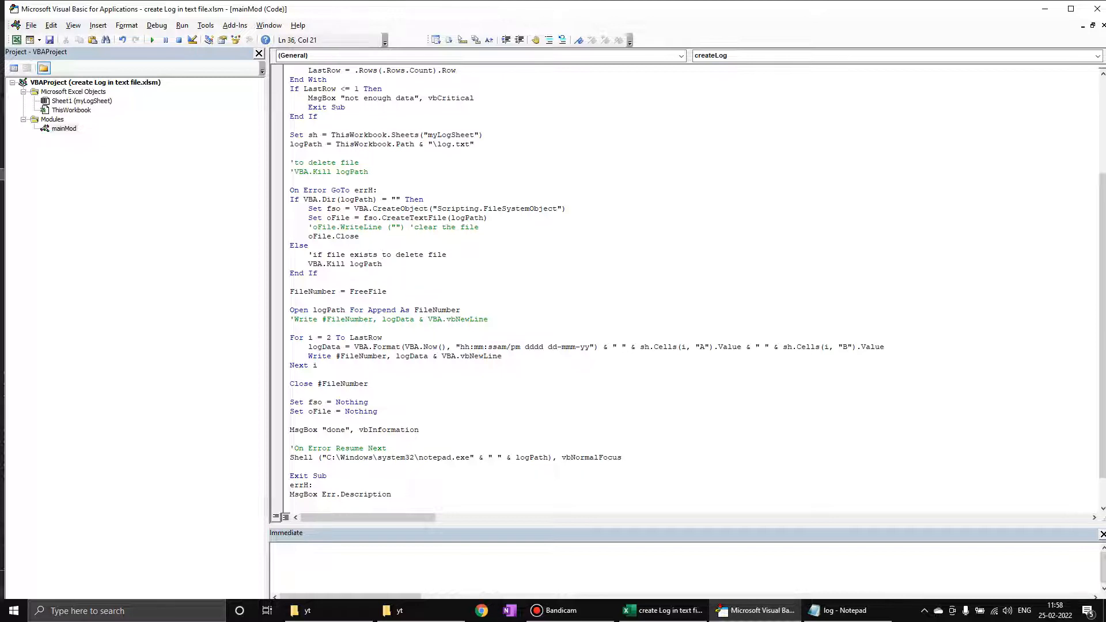
type("delete it")
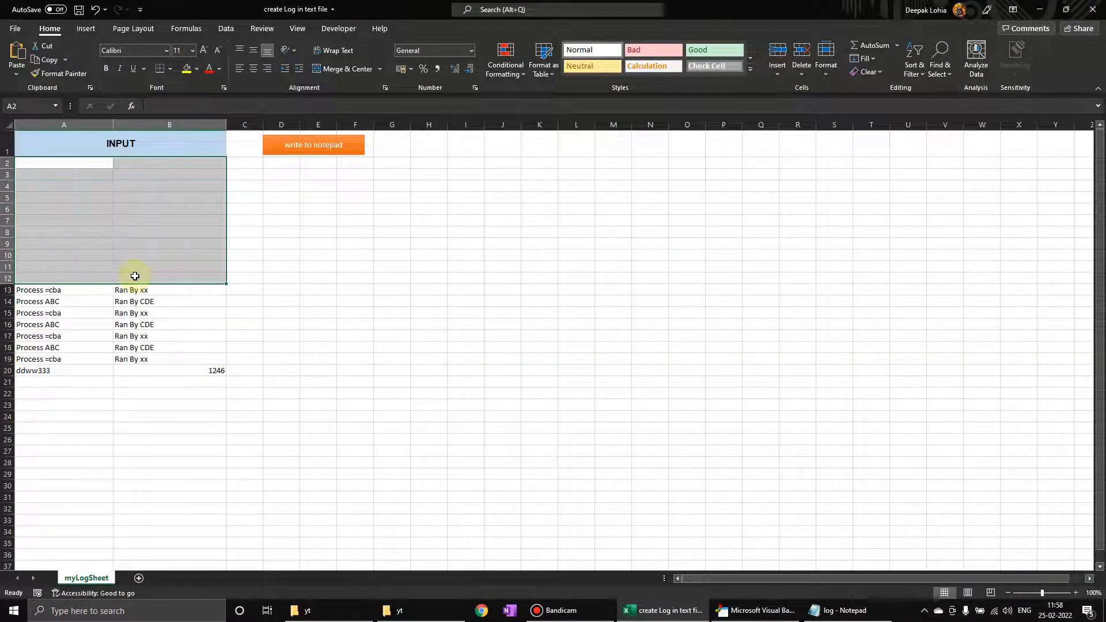
Enter x, y, z in A2:C2 after clearing the old rows, widen column C and move the button right.
type("x")
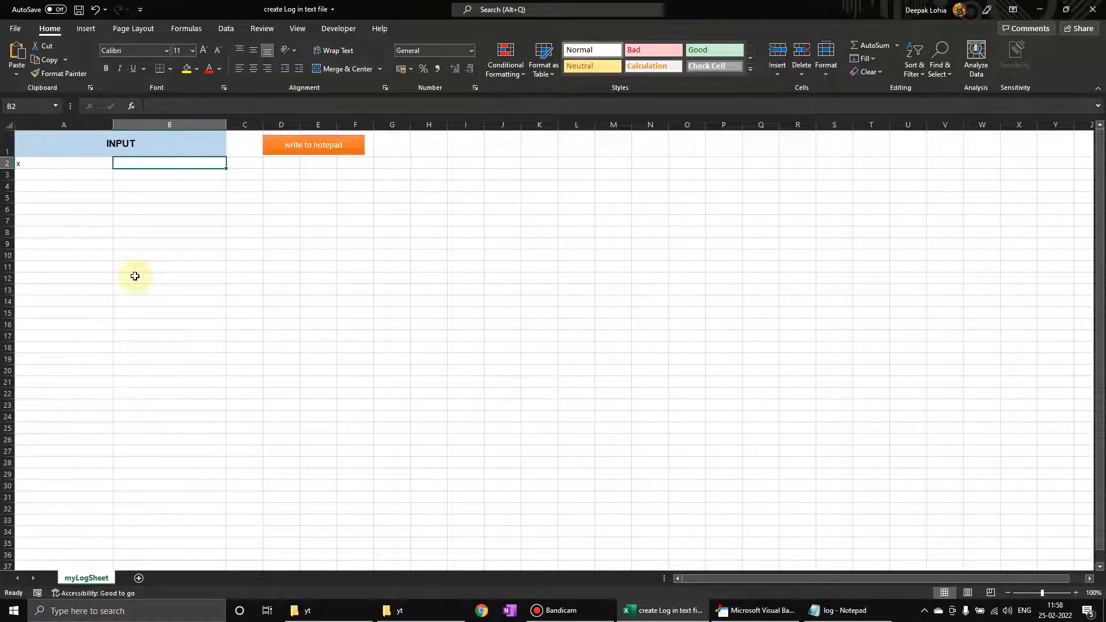
type("y")
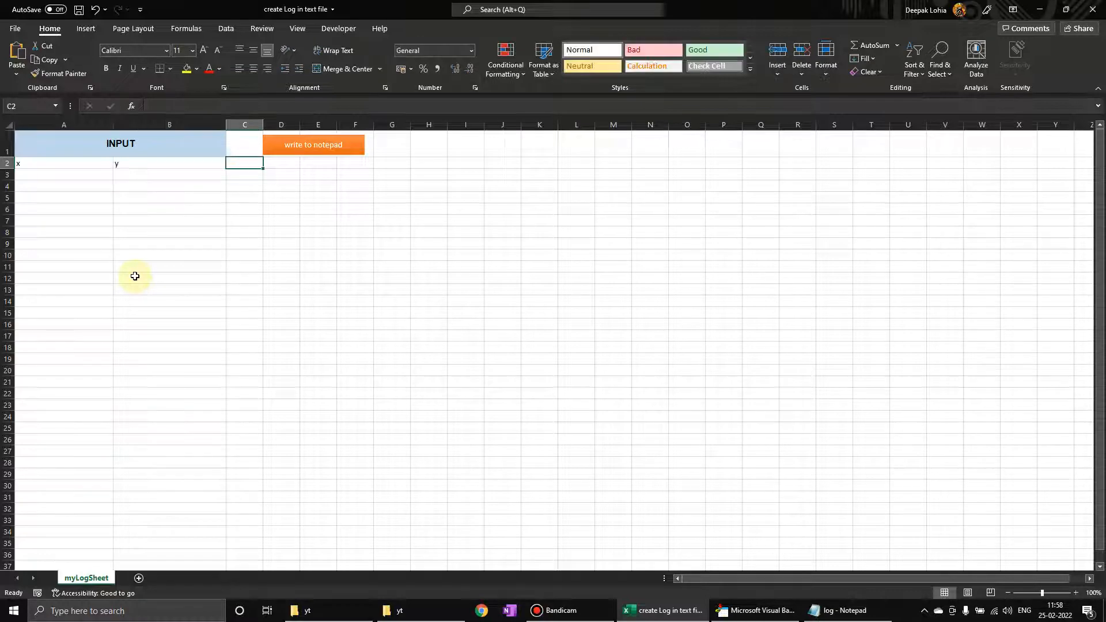
type("z")
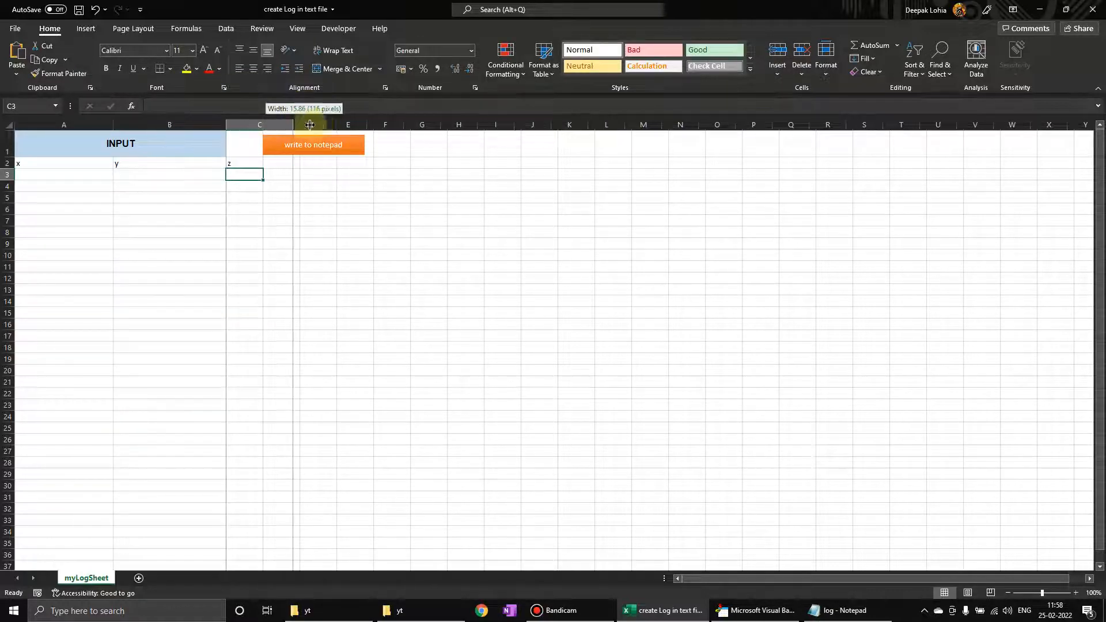
left_click(313, 145)
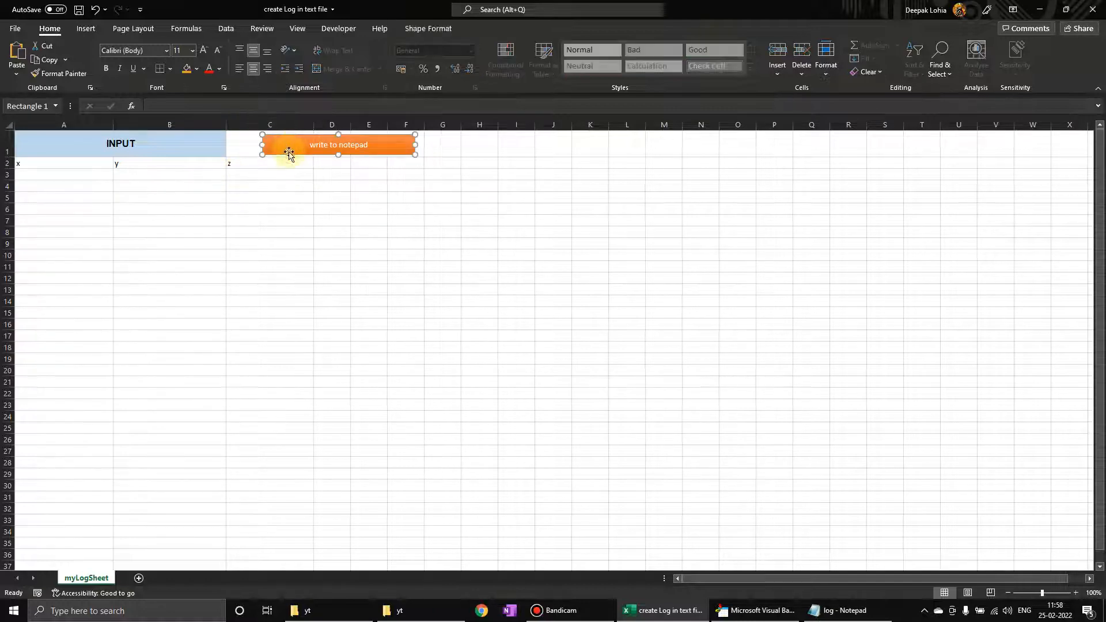
left_click(755, 610)
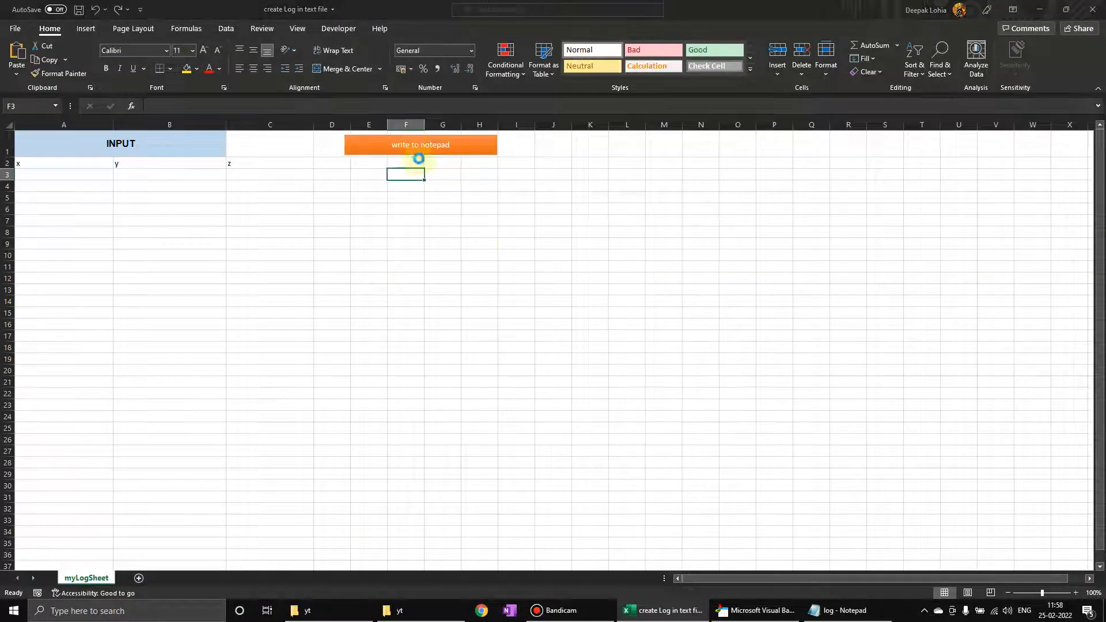
Run the macro so the log shows one timestamped x y z line, dismiss done, and return to the VBA code.
left_click(420, 145)
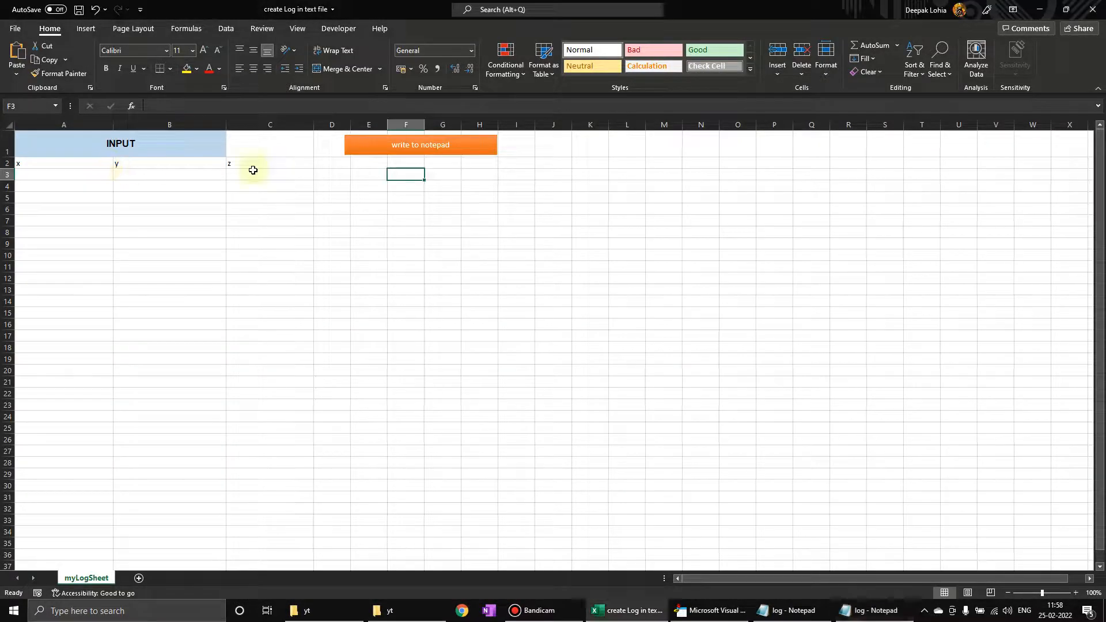
left_click(419, 145)
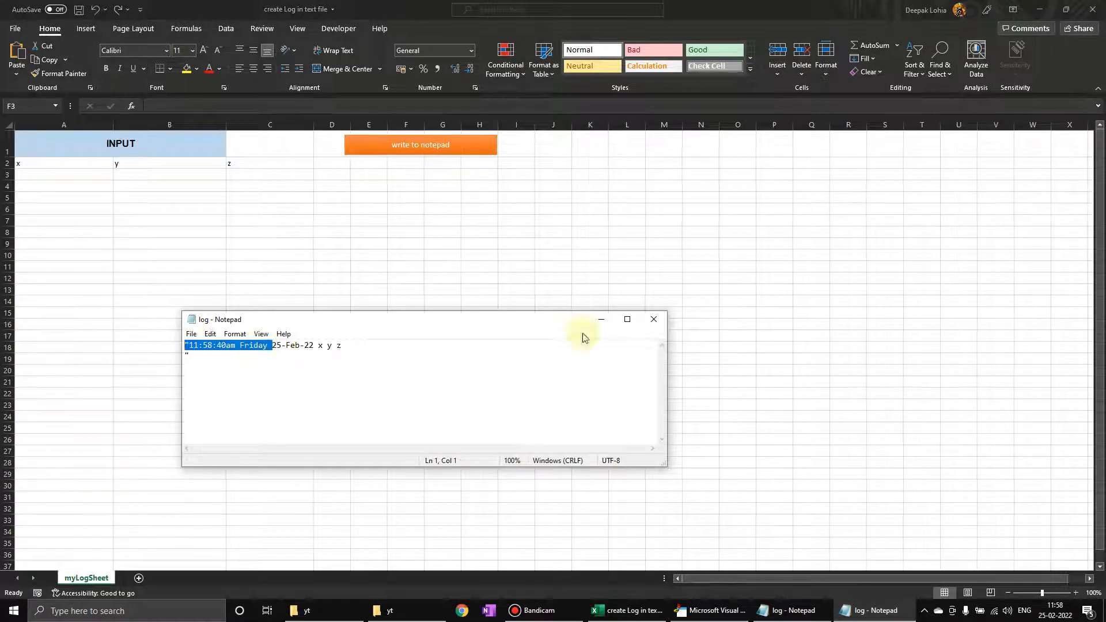
left_click(750, 611)
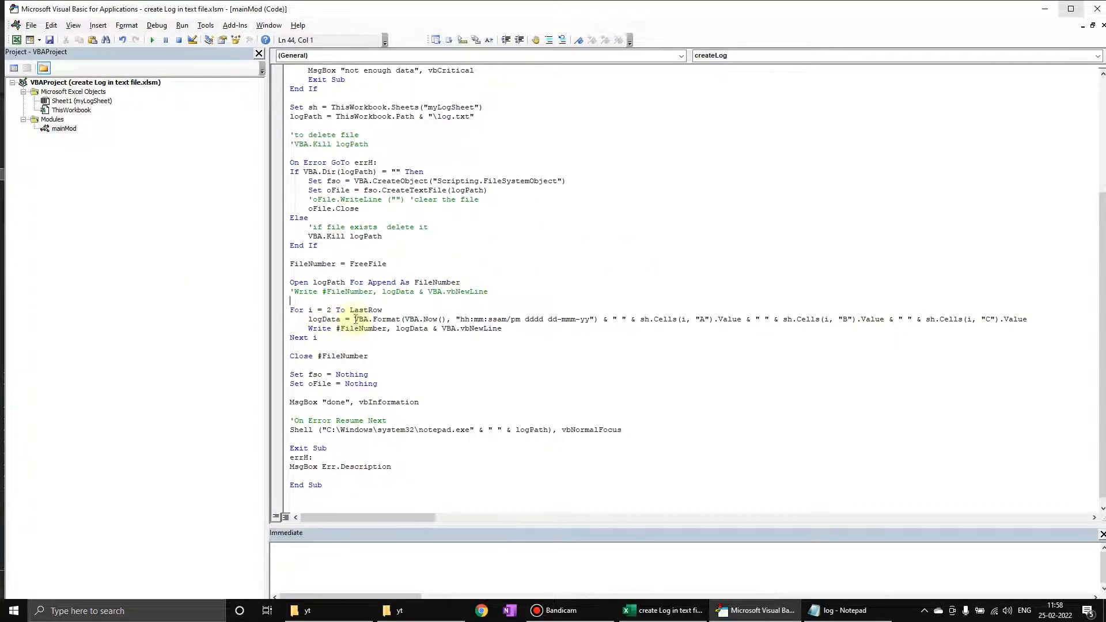
Comment out VBA.Kill logPath in the Else branch and switch back to the workbook.
left_click_drag(354, 319, 614, 319)
type("'")
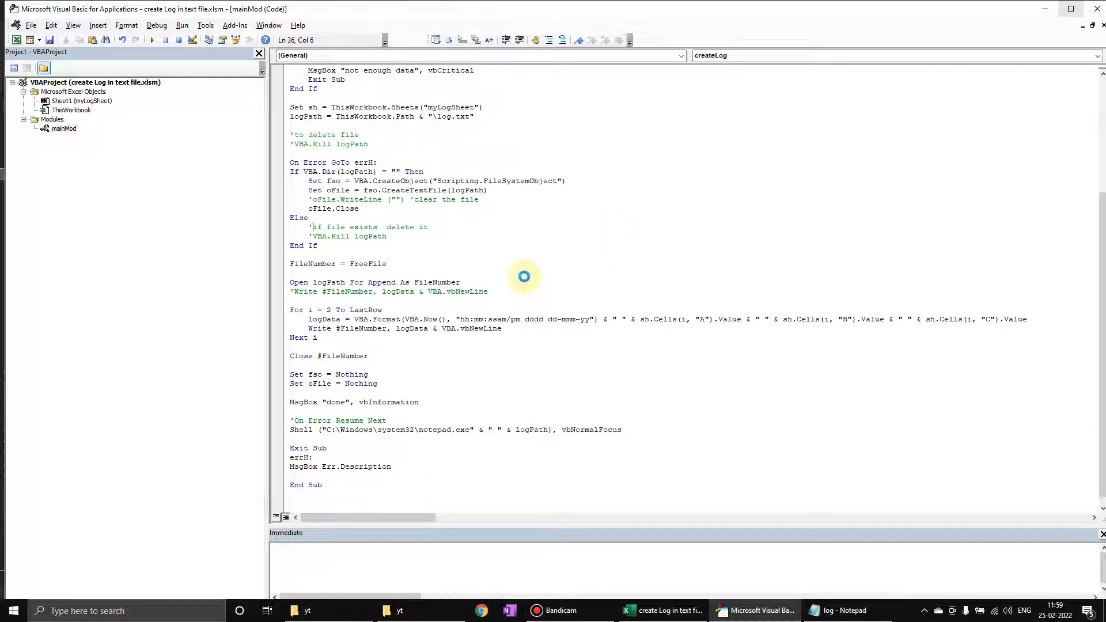
left_click(661, 610)
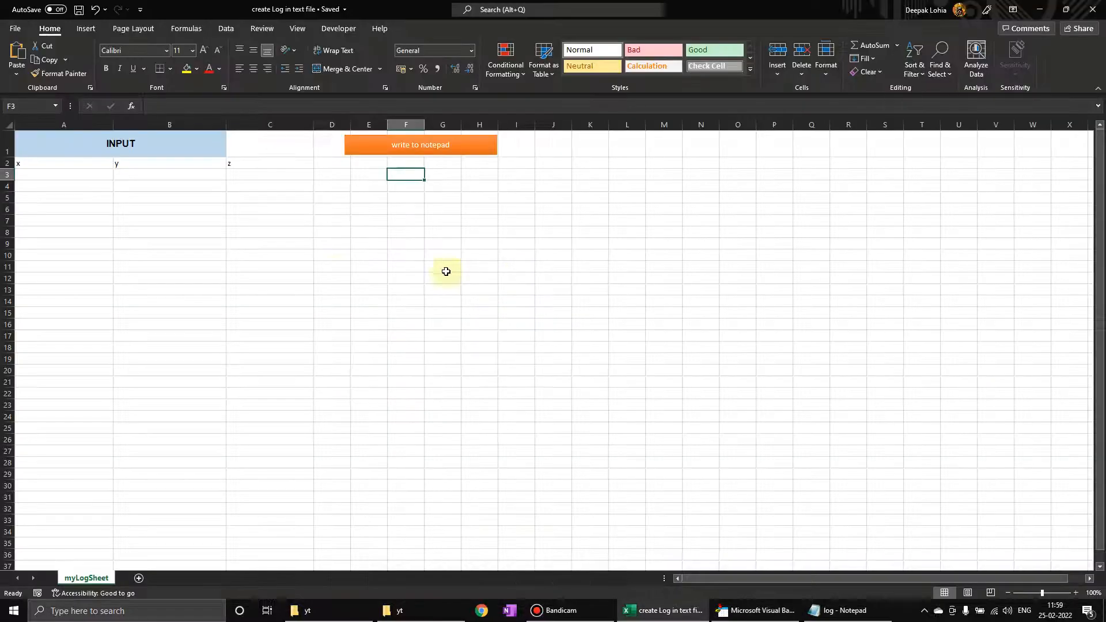